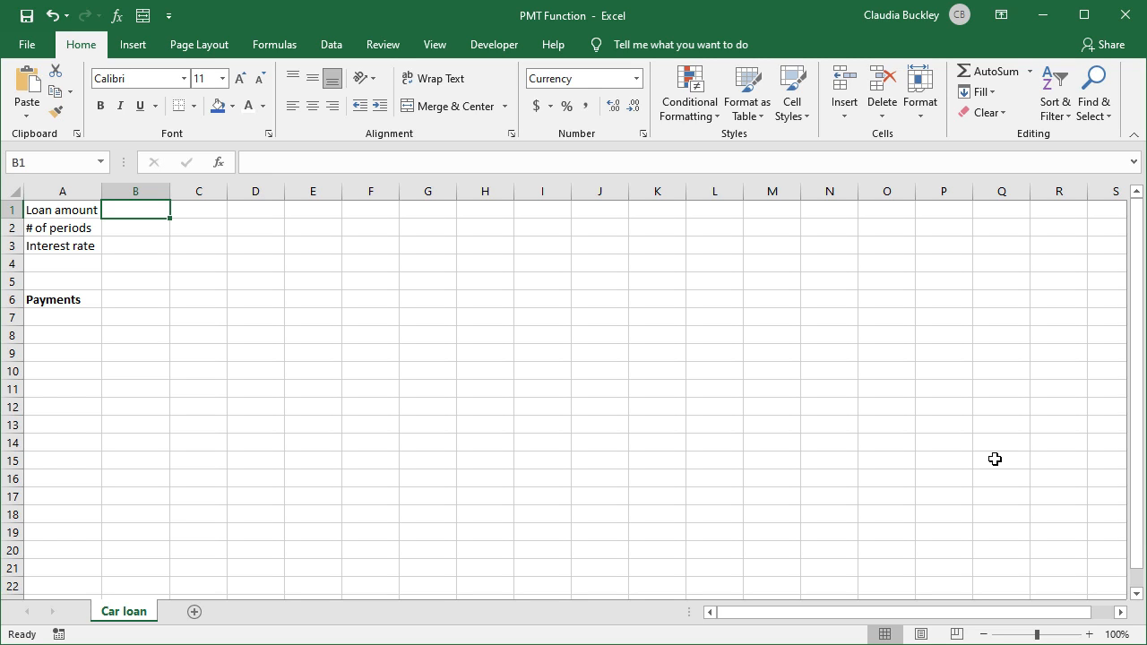
Step: Enter the $12,000 loan amount, 36 periods and 6.49% rate in B1:B3
{"action": "type", "text": "12000"}
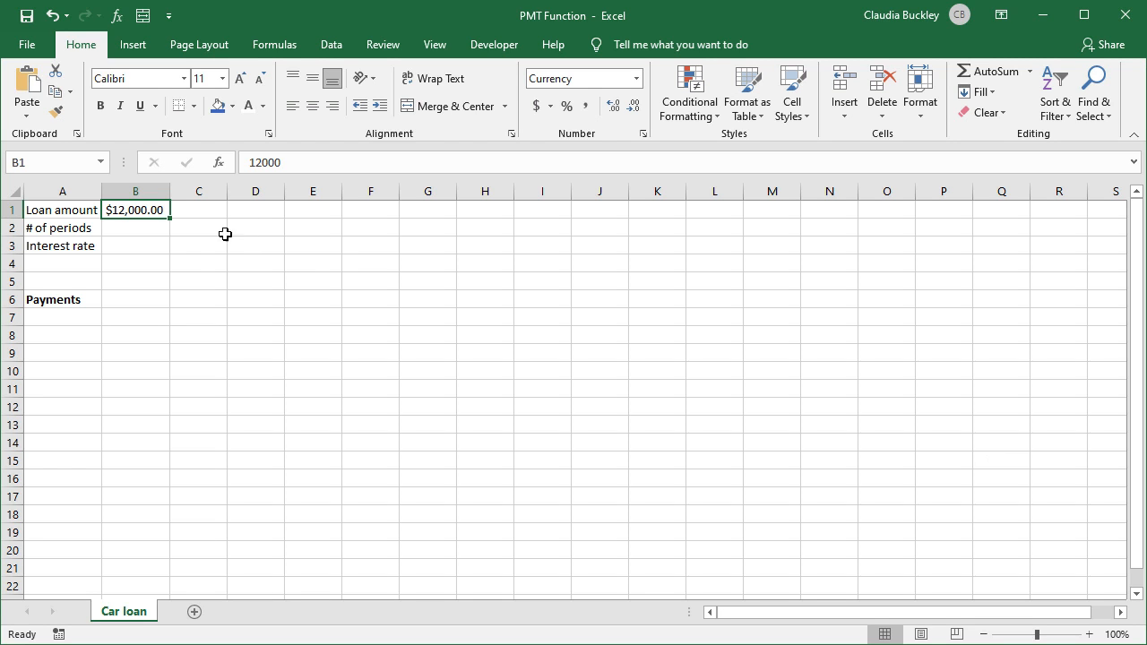
{"action": "type", "text": "6.49%"}
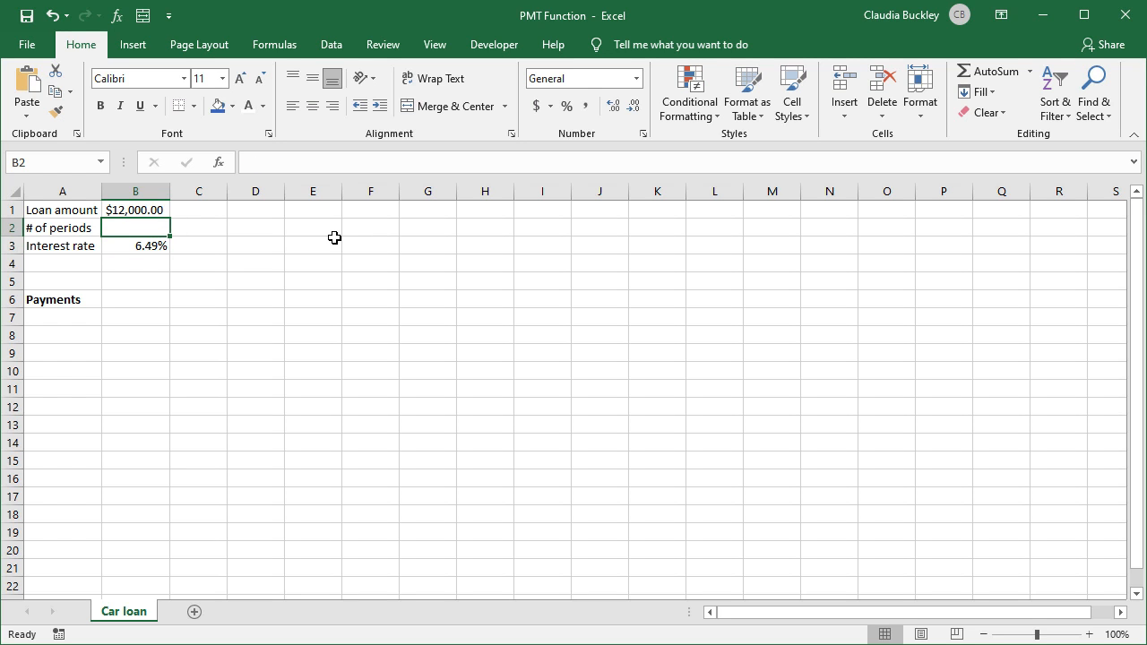
{"action": "type", "text": "36"}
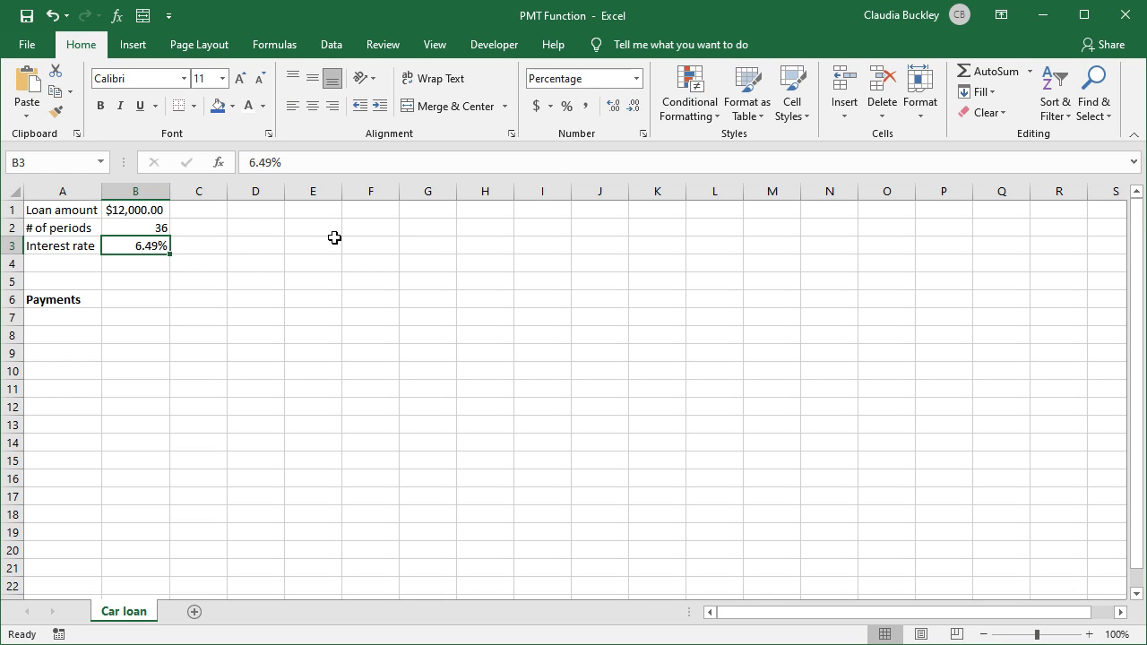
{"action": "mouse_move", "coordinate": [136, 302]}
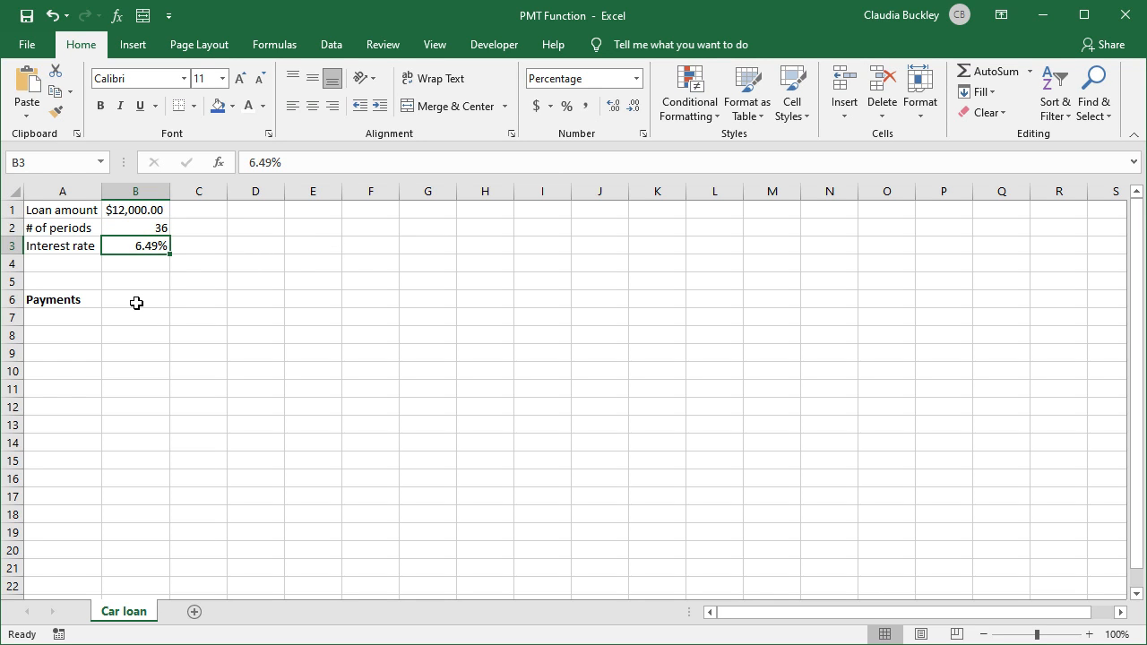
Step: Type =pmt(B3/12,B2,B1) in B6 by pointing at the rate, periods and loan cells
{"action": "left_click", "coordinate": [135, 299]}
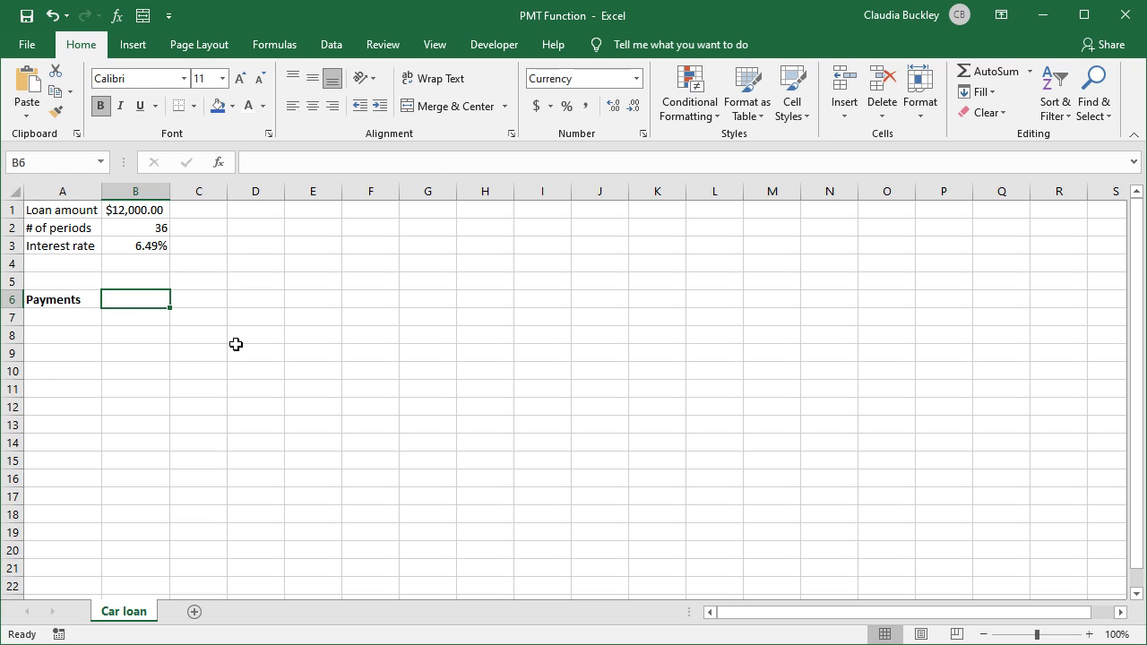
{"action": "type", "text": "=pmt("}
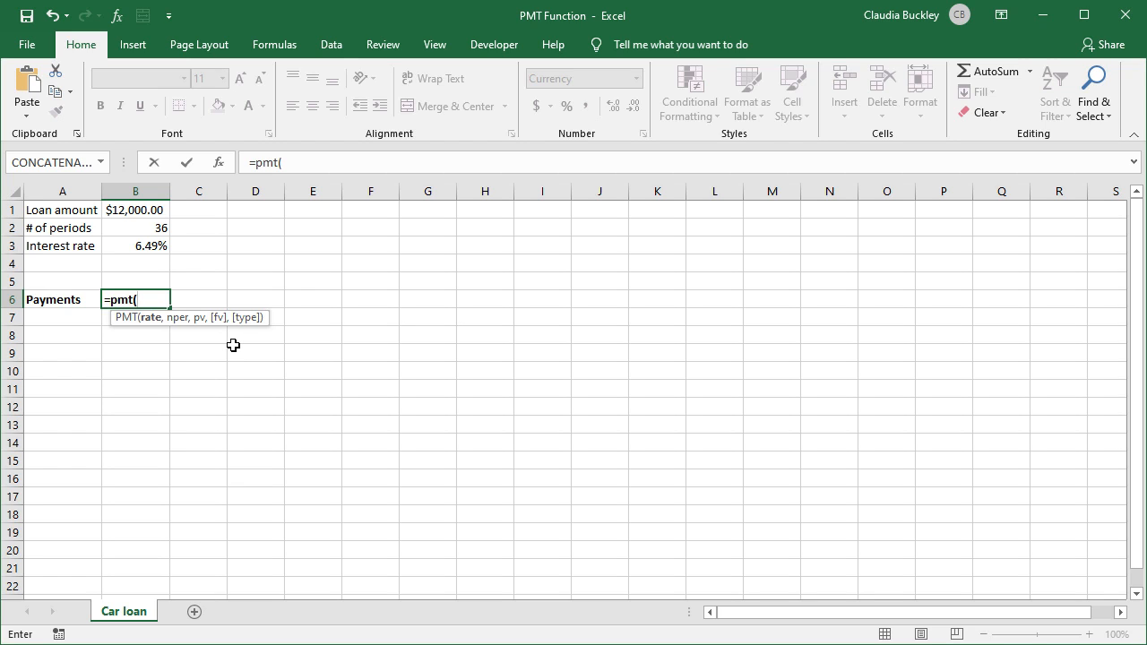
{"action": "left_click", "coordinate": [135, 246]}
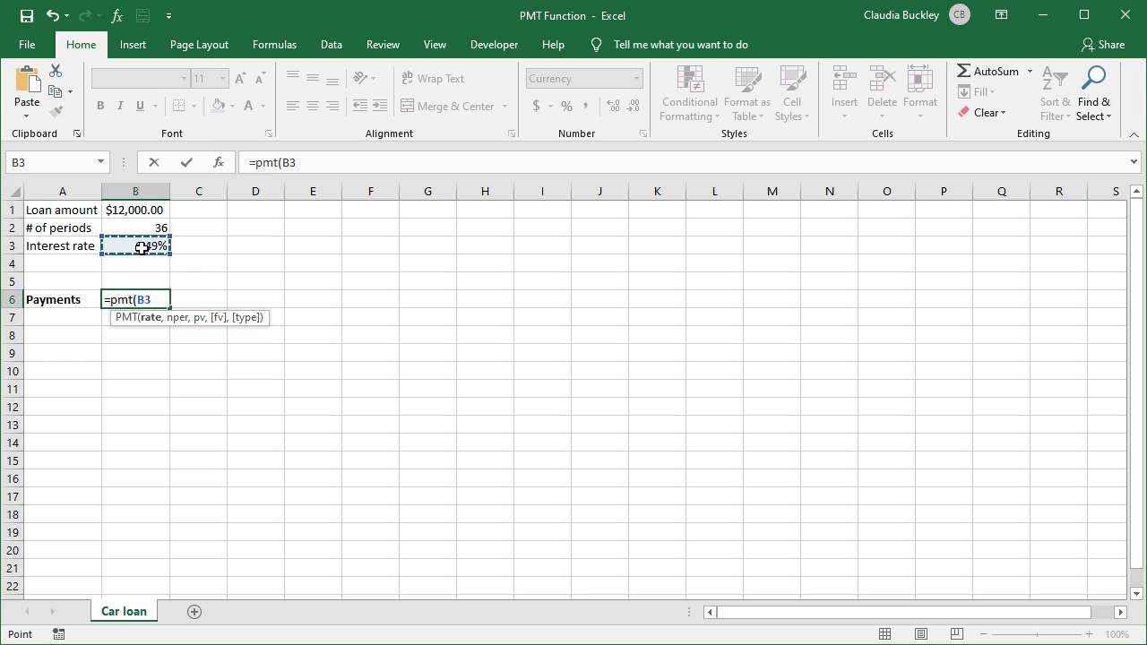
{"action": "mouse_move", "coordinate": [278, 271]}
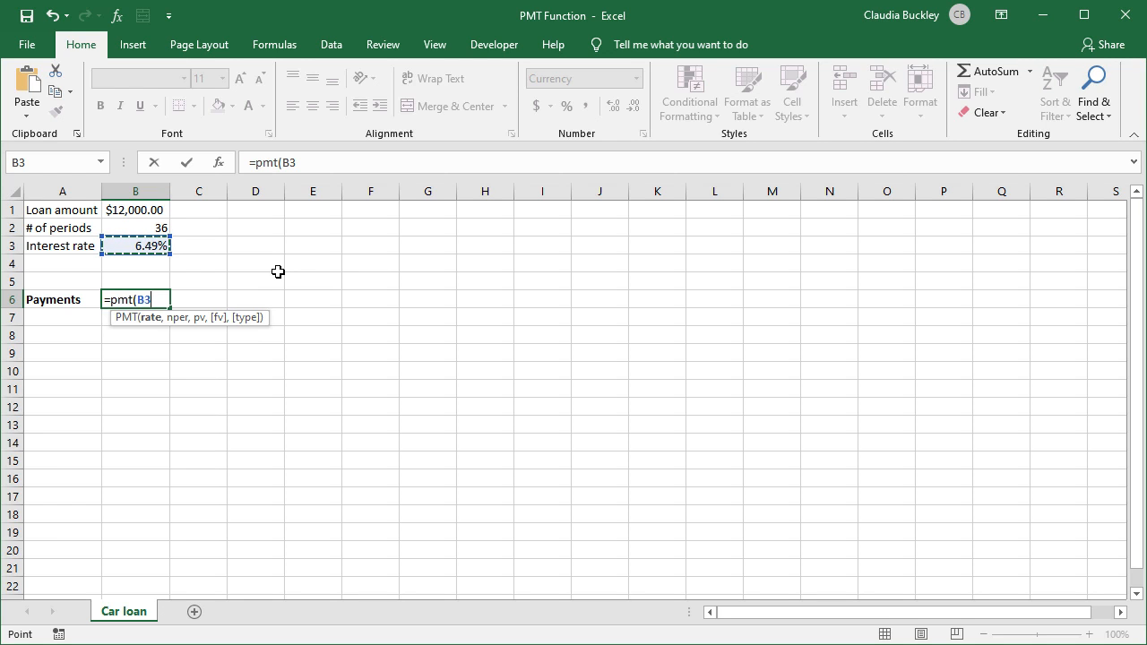
{"action": "type", "text": "/"}
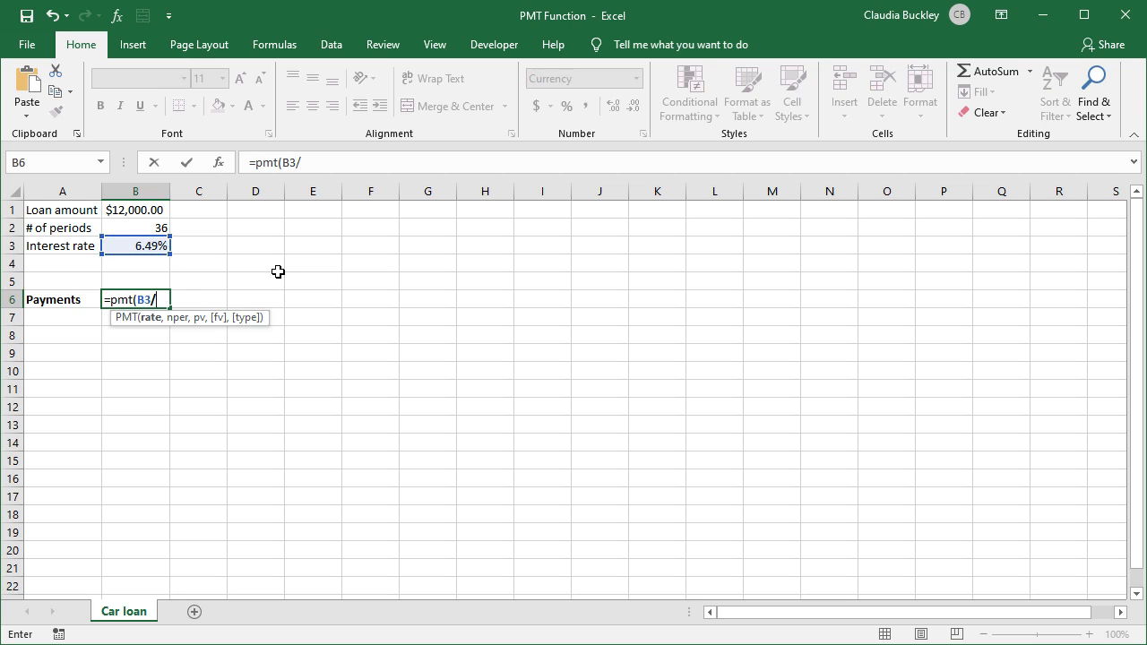
{"action": "type", "text": "12"}
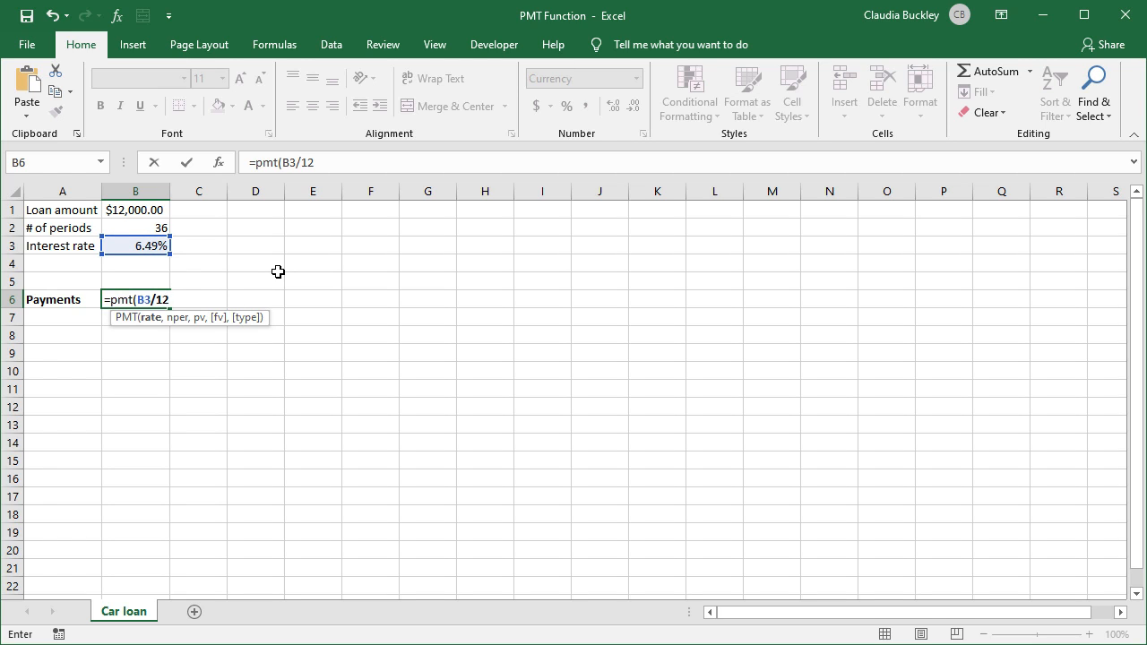
{"action": "type", "text": ","}
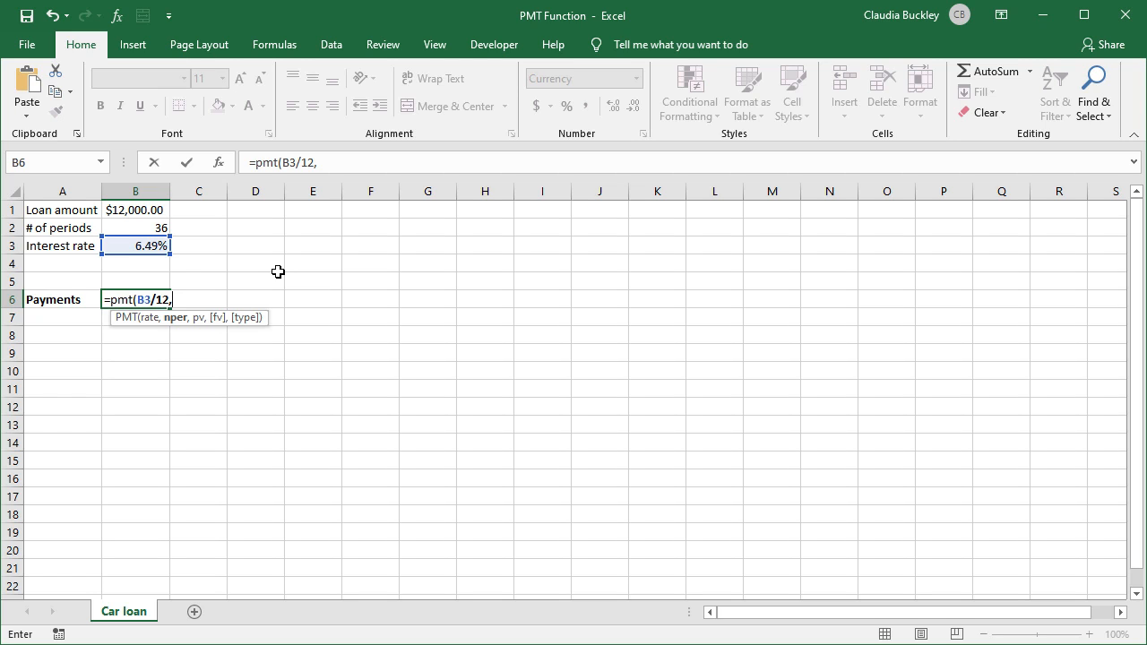
{"action": "left_click", "coordinate": [135, 228]}
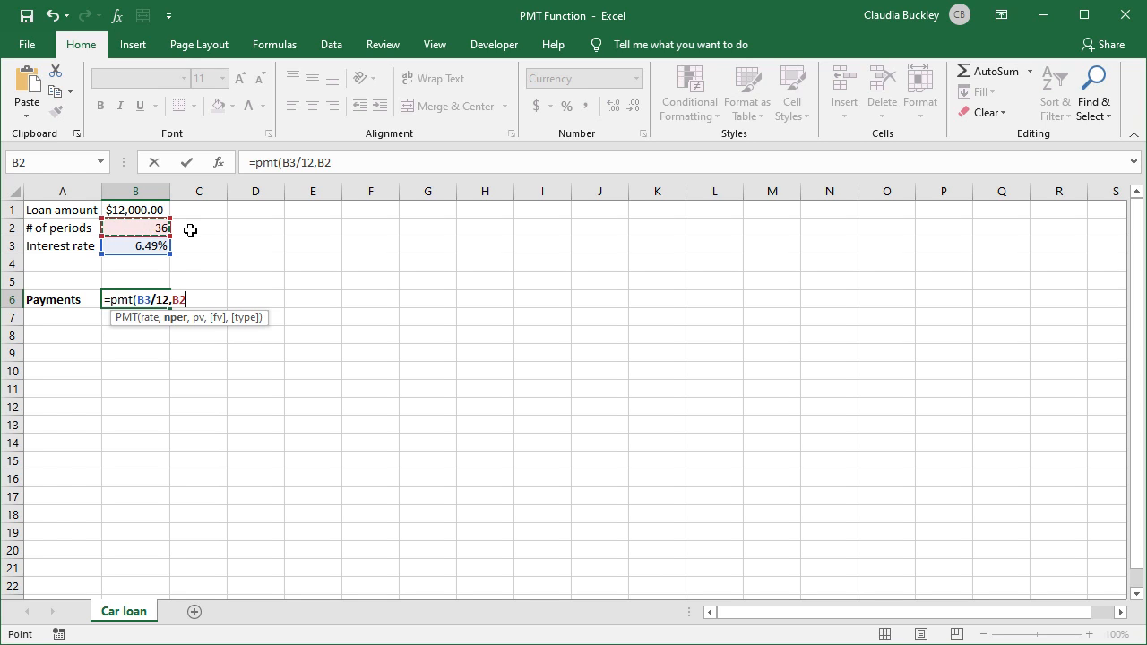
{"action": "type", "text": ","}
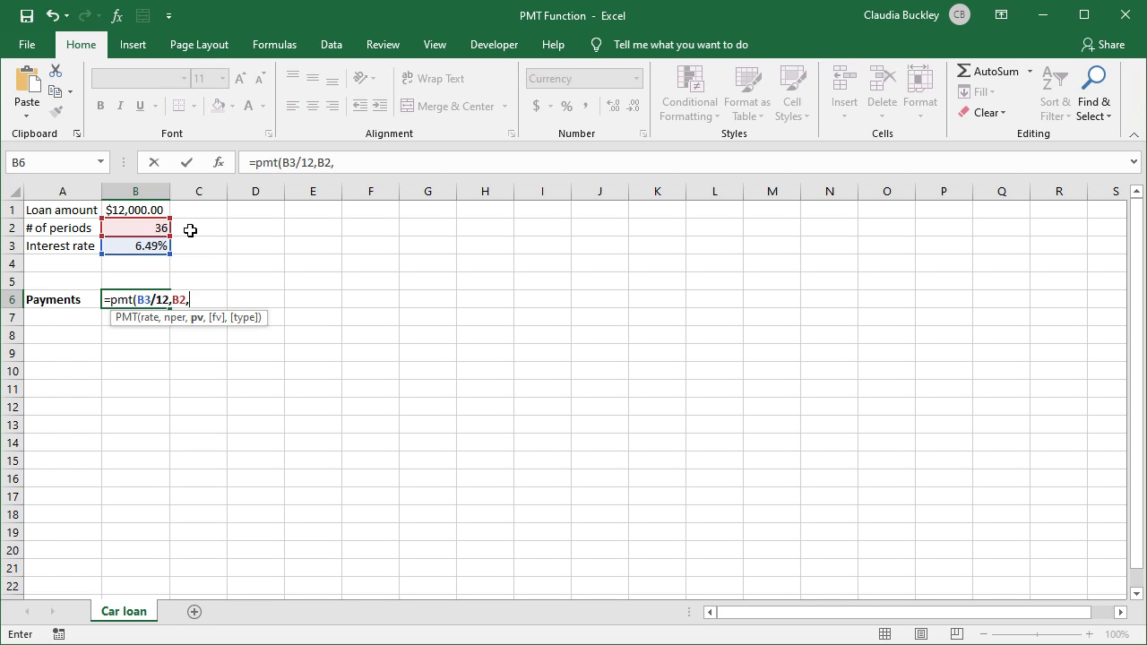
{"action": "left_click", "coordinate": [134, 209]}
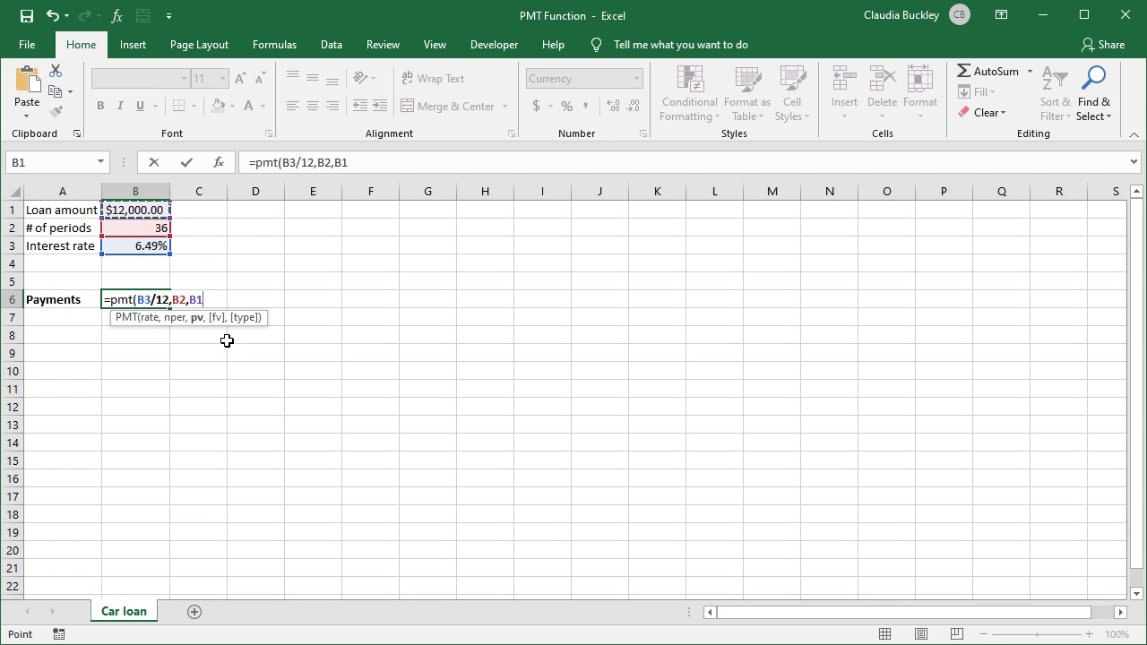
{"action": "mouse_move", "coordinate": [251, 333]}
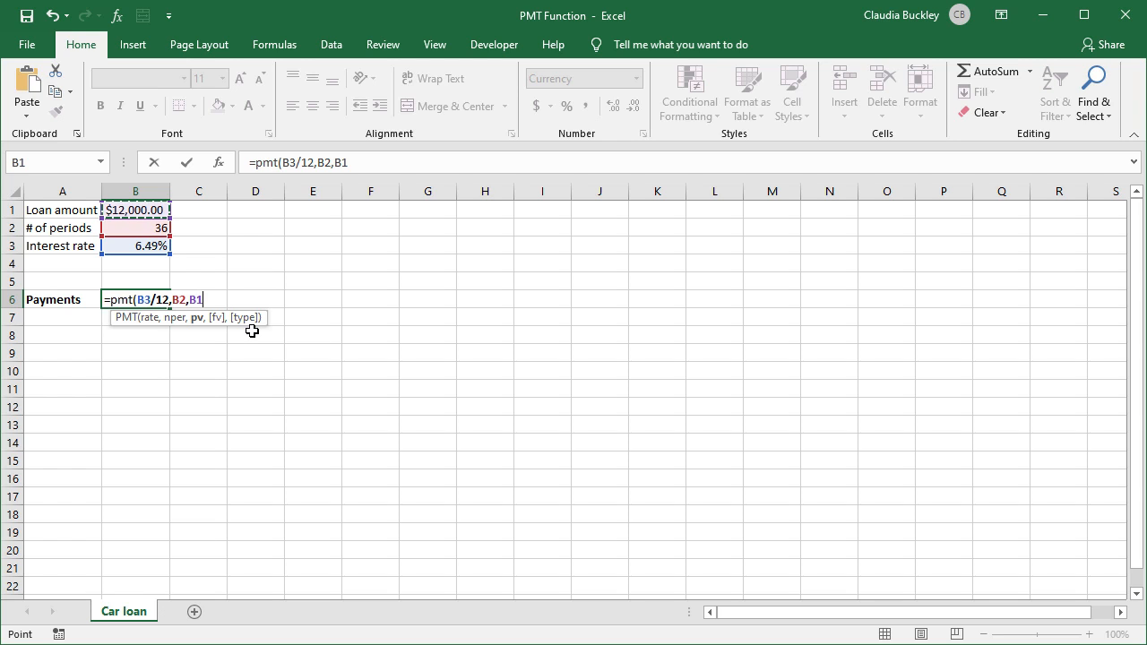
{"action": "type", "text": ")"}
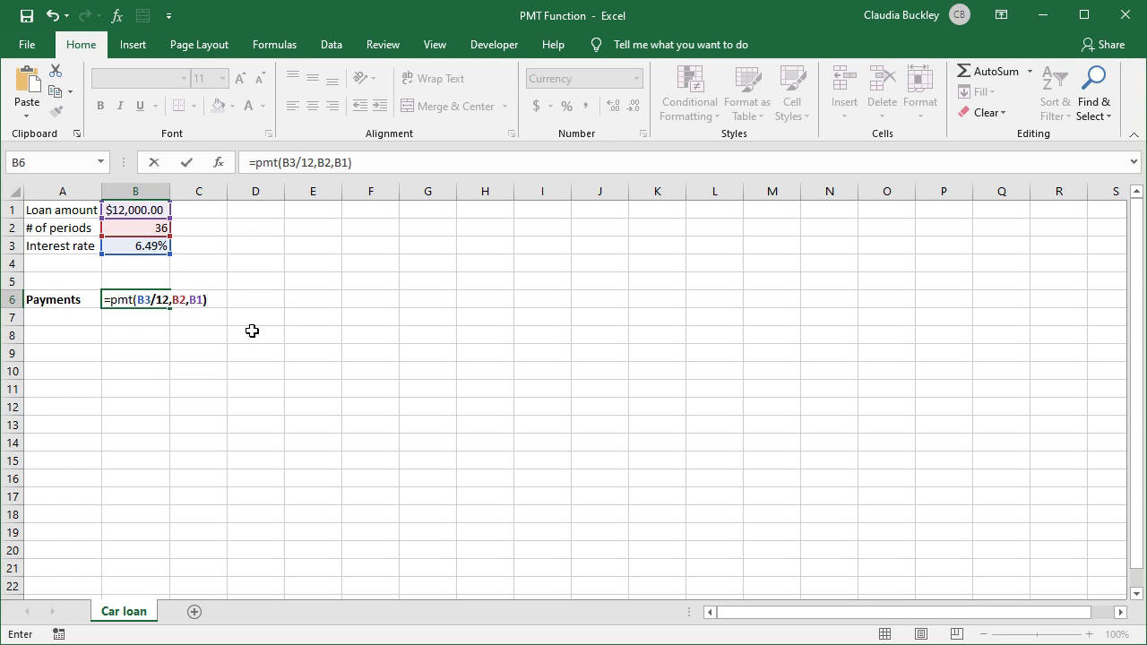
Step: Commit =PMT(B3/12,B2,B1) and reselect B6 to check the ($367.73) payment
{"action": "key", "text": "Return"}
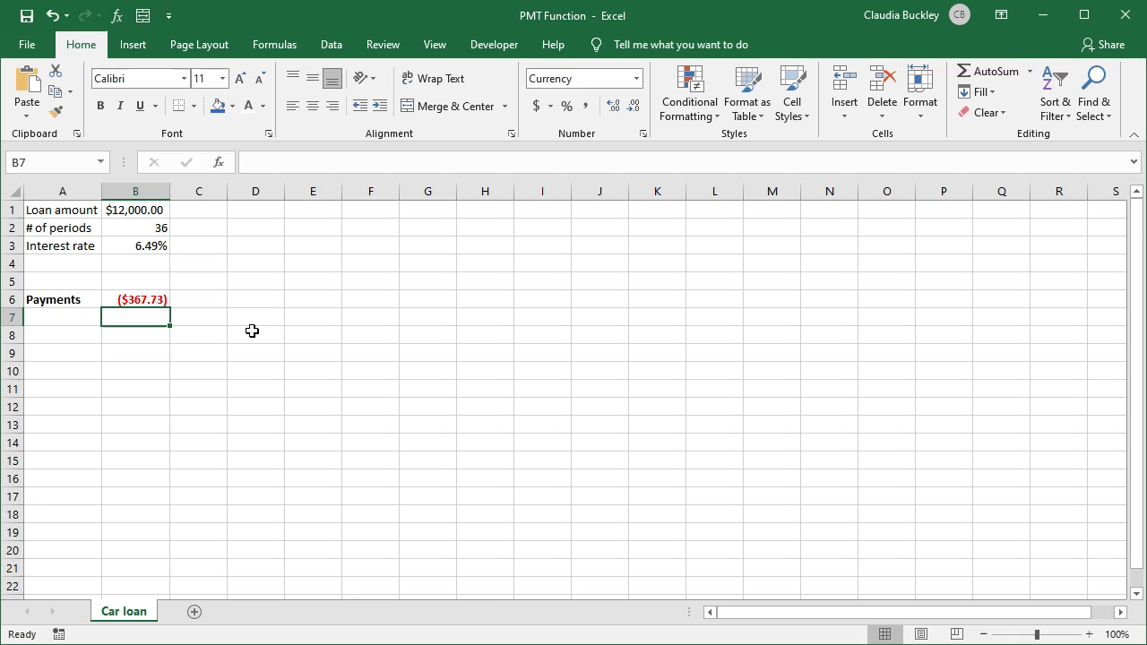
{"action": "mouse_move", "coordinate": [89, 267]}
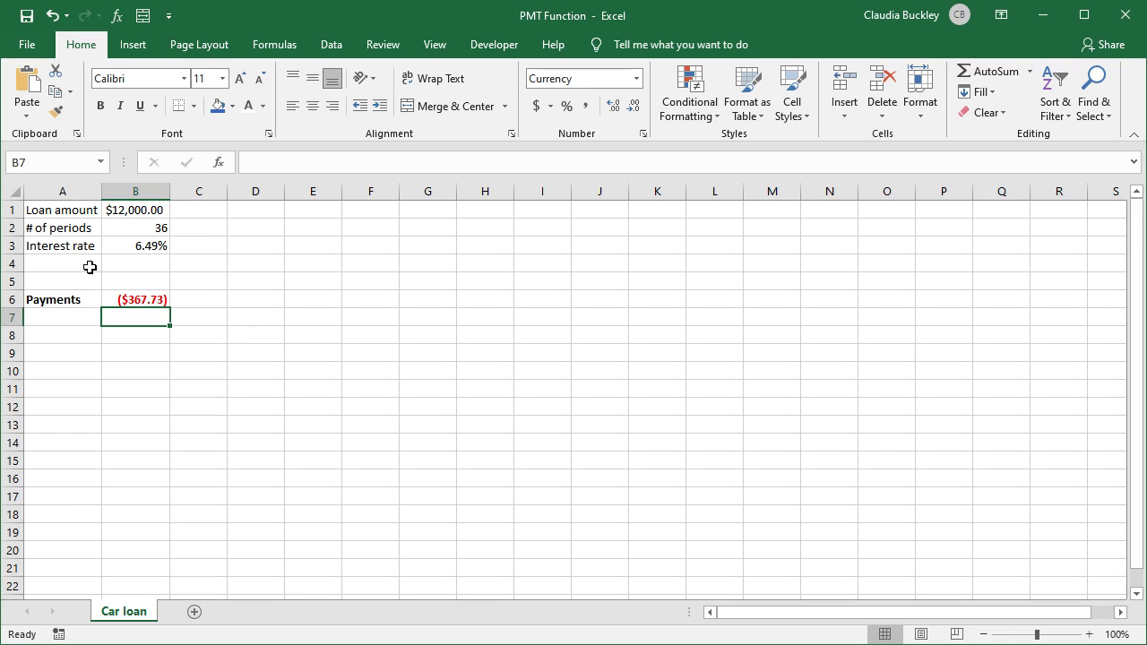
{"action": "left_click", "coordinate": [136, 300]}
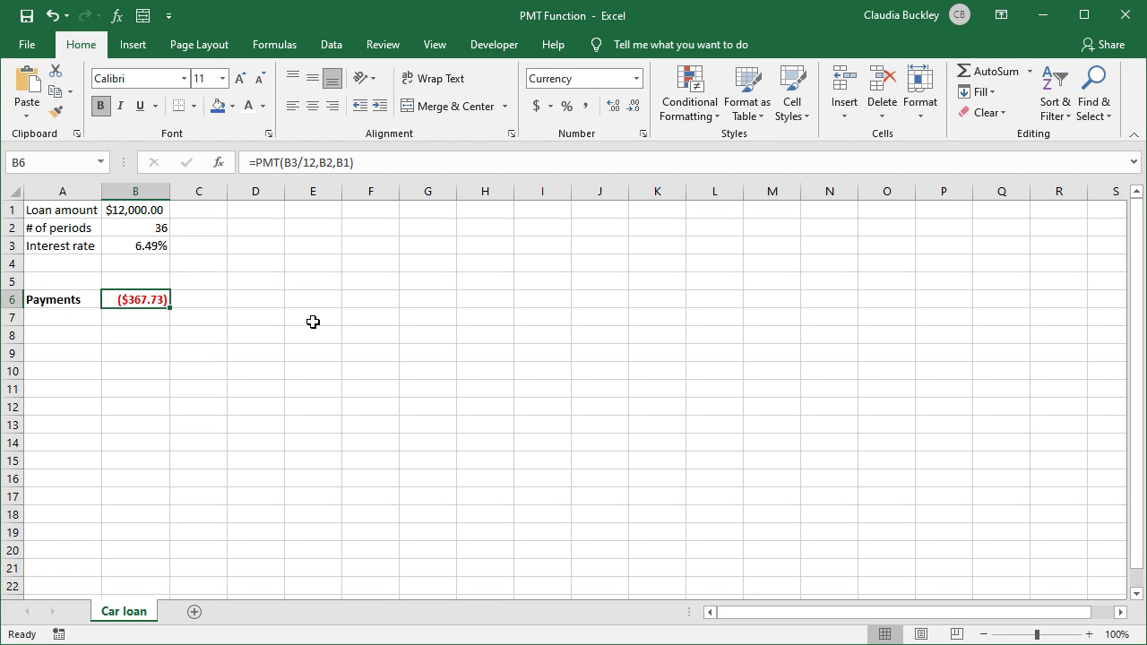
{"action": "mouse_move", "coordinate": [159, 219]}
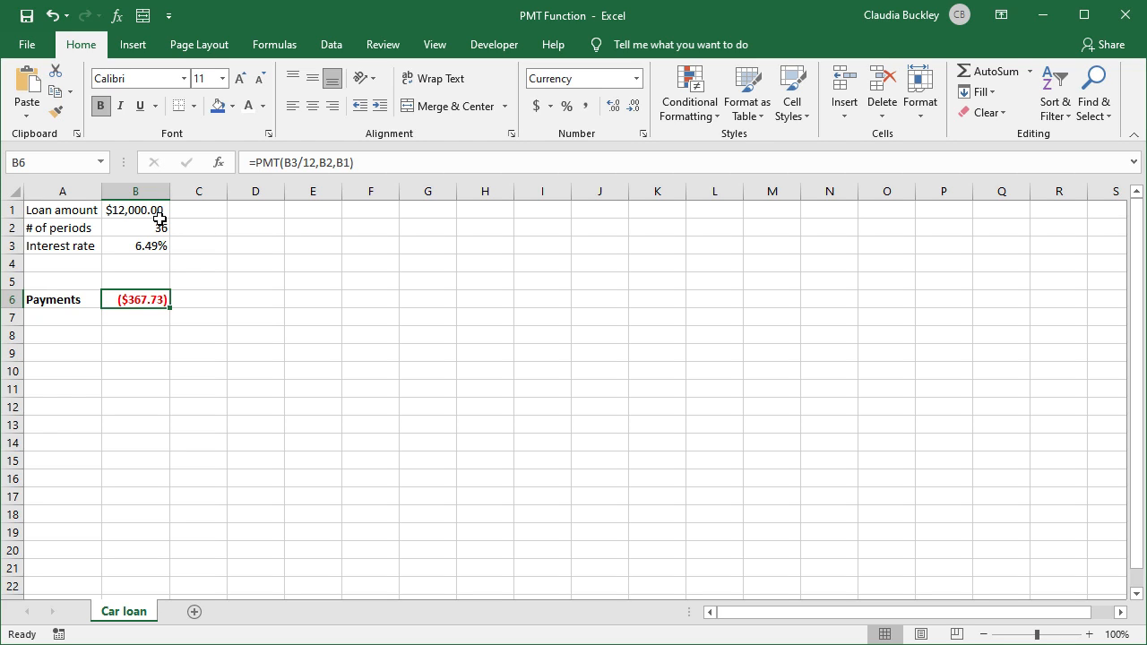
{"action": "mouse_move", "coordinate": [173, 305]}
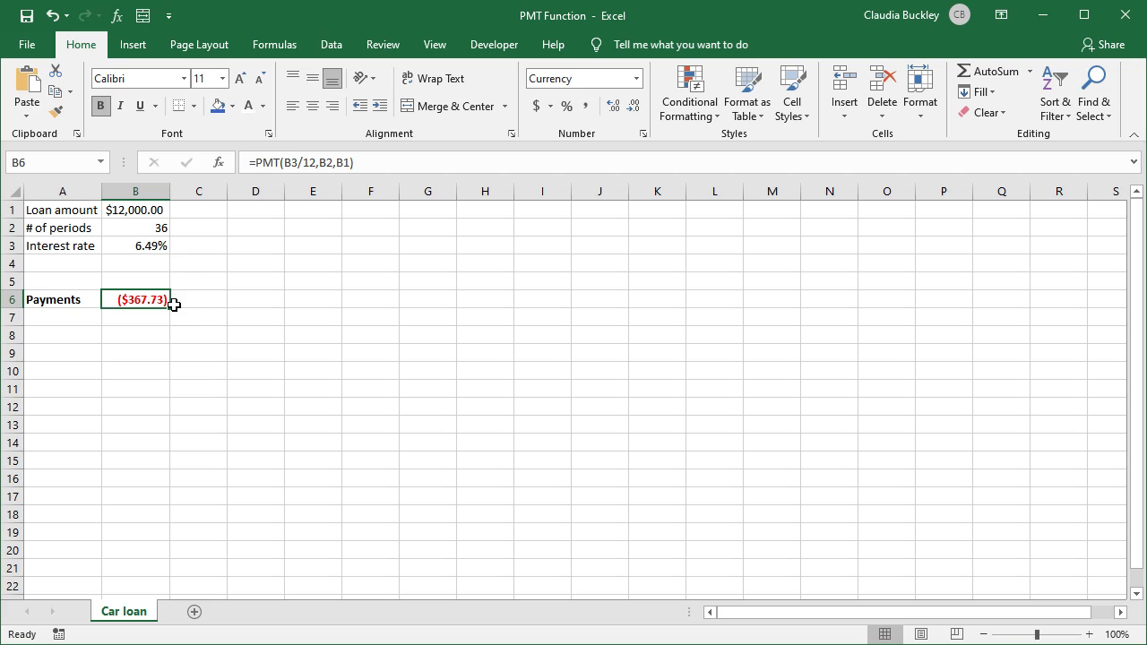
{"action": "mouse_move", "coordinate": [189, 227]}
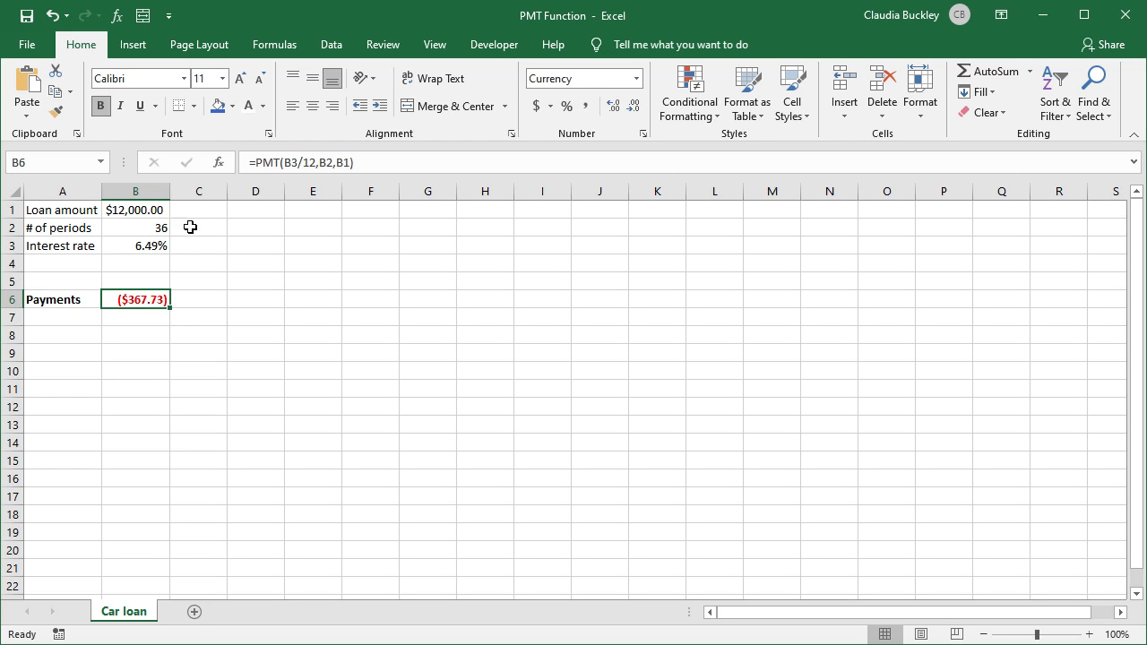
Step: Type the PMT label in column C beside the car-loan results
{"action": "left_click", "coordinate": [198, 209]}
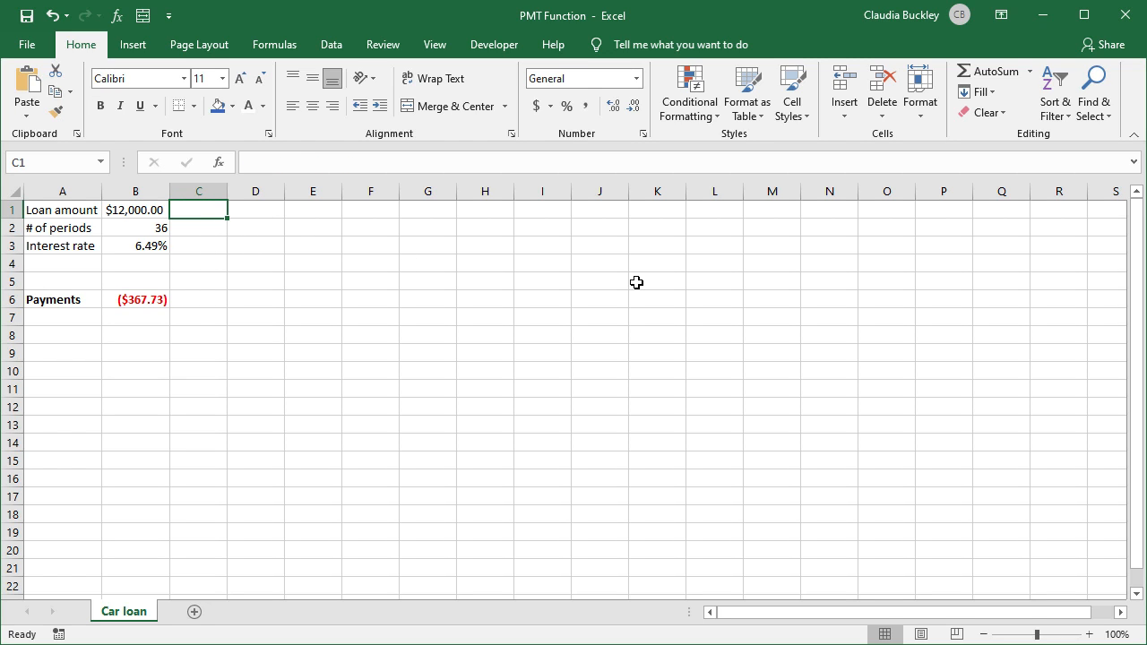
{"action": "type", "text": "(pv"}
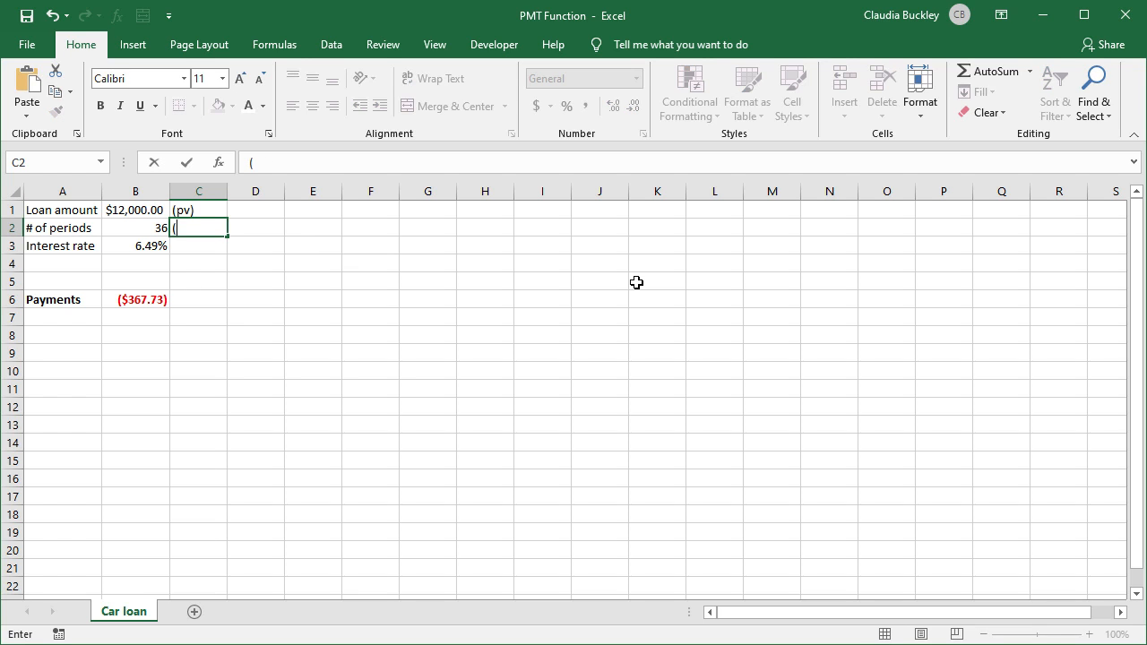
{"action": "type", "text": "nper)"}
{"action": "left_click", "coordinate": [198, 300]}
{"action": "type", "text": "PMT"}
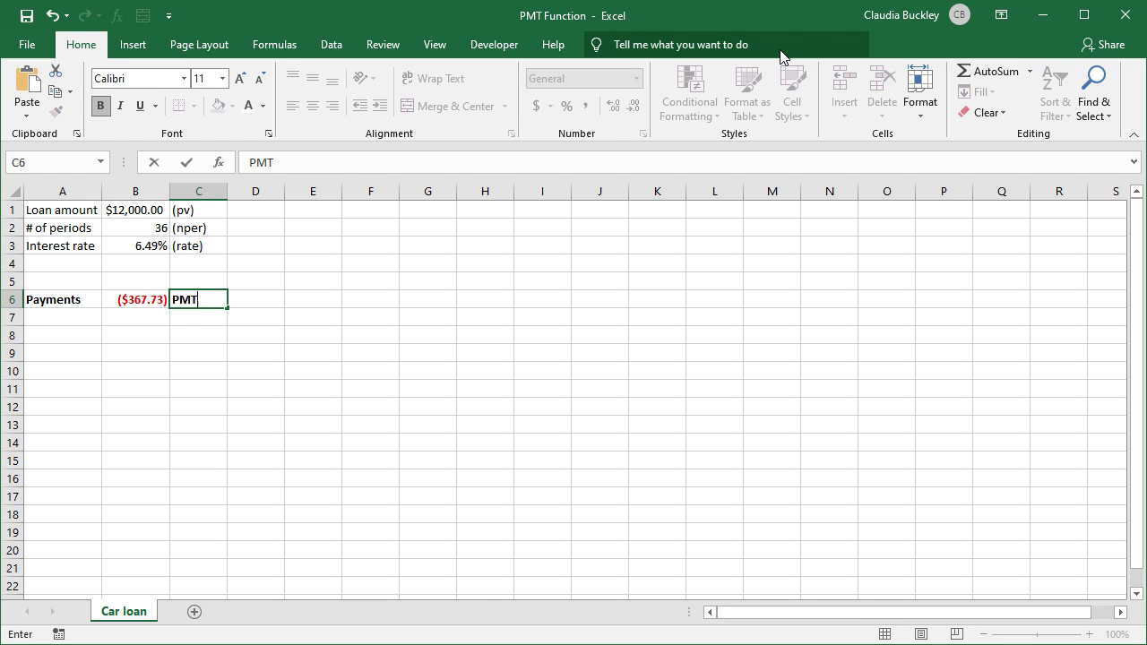
{"action": "key", "text": "enter"}
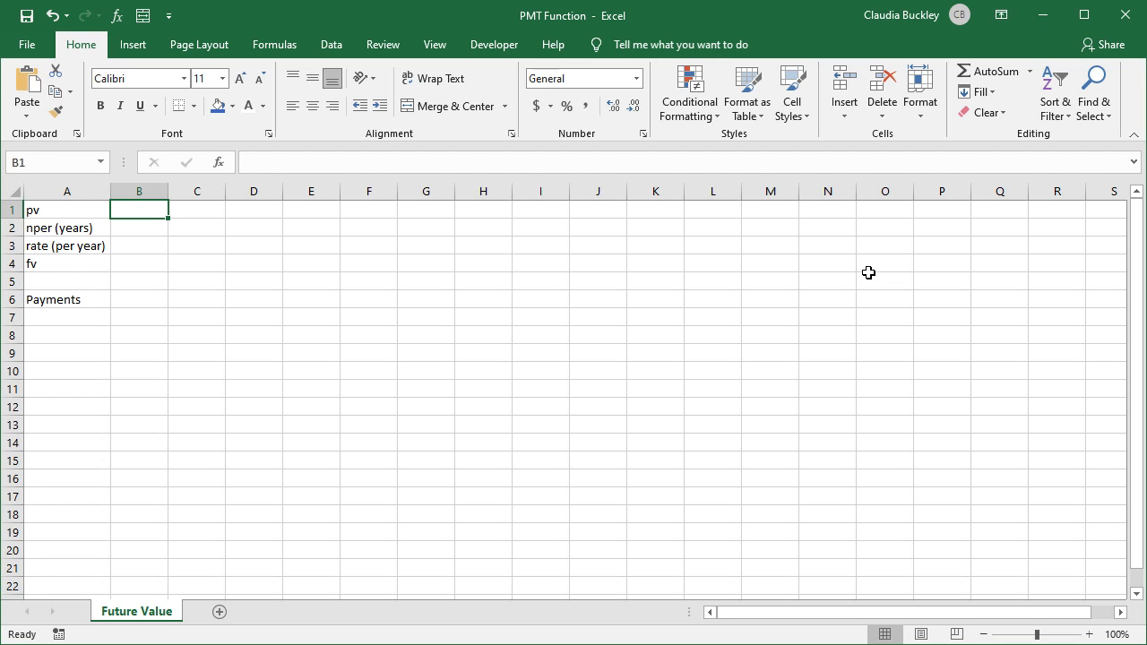
{"action": "mouse_move", "coordinate": [139, 251]}
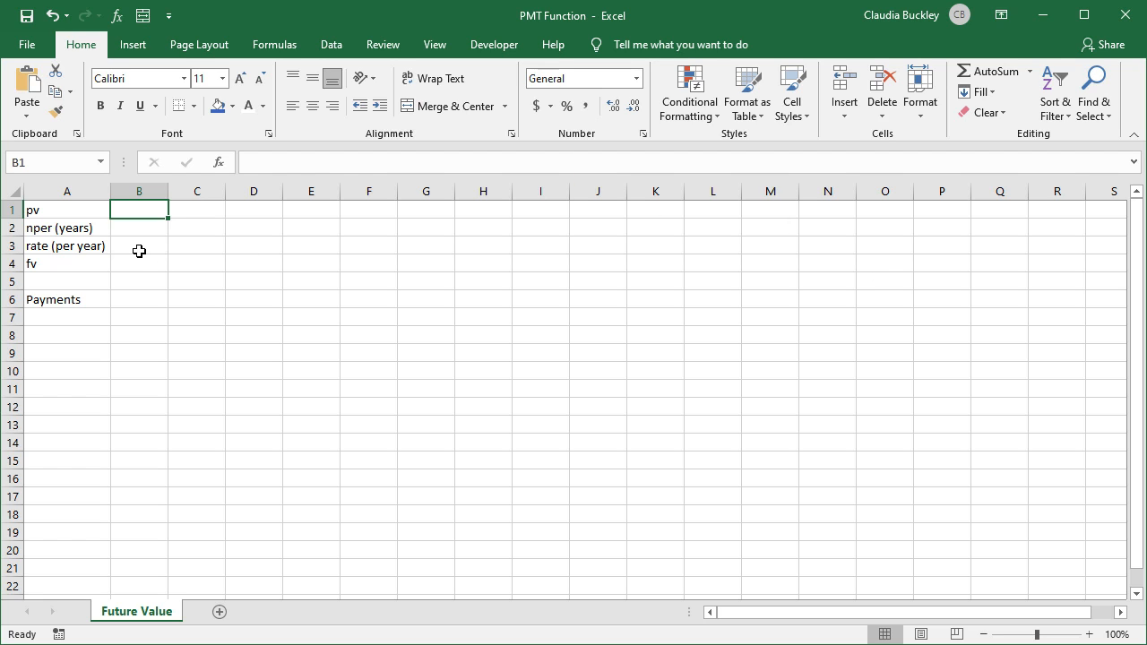
Step: Enter rate 7.5% in B3, fv 2000 in B4 and pv 0 in B1
{"action": "type", "text": "7.%"}
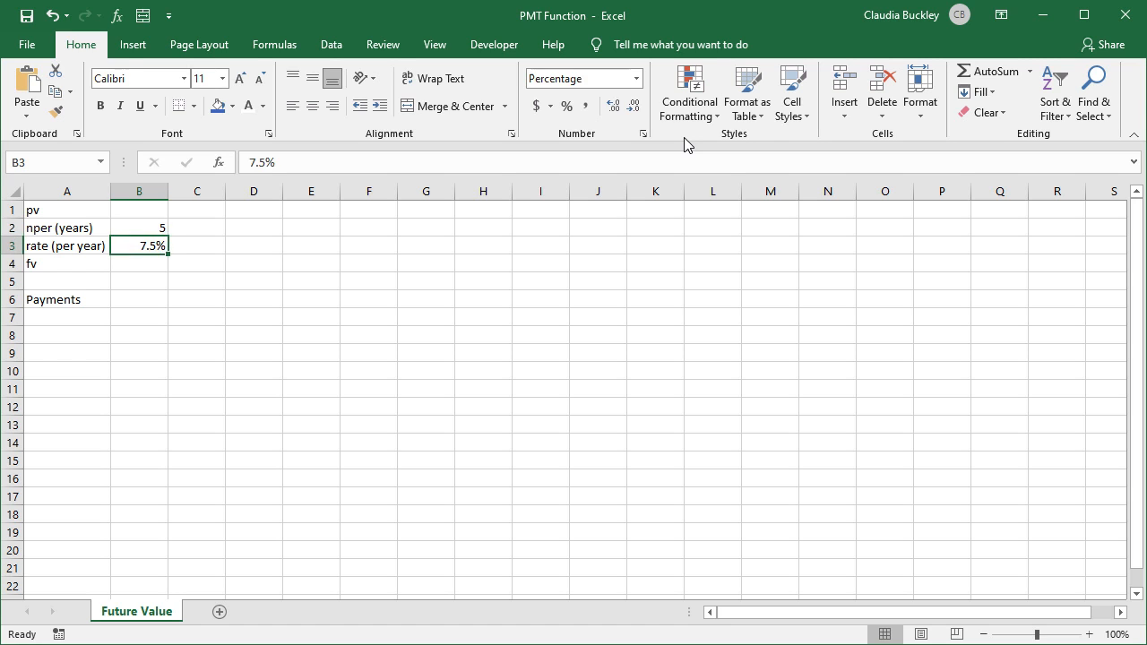
{"action": "left_click", "coordinate": [139, 263]}
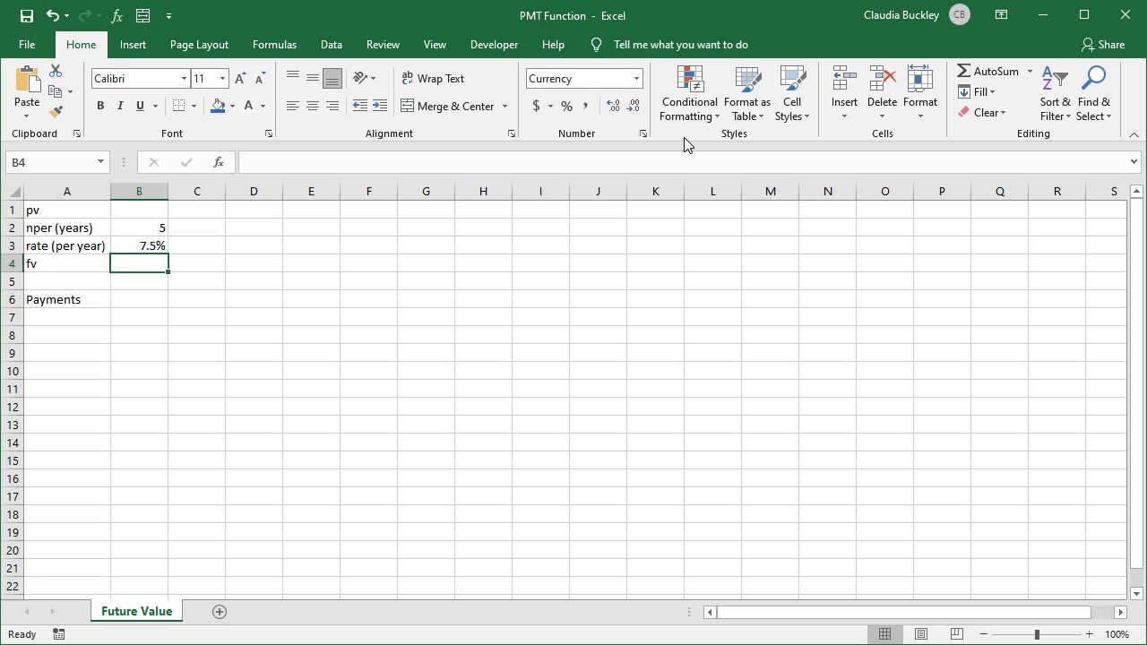
{"action": "type", "text": "2000"}
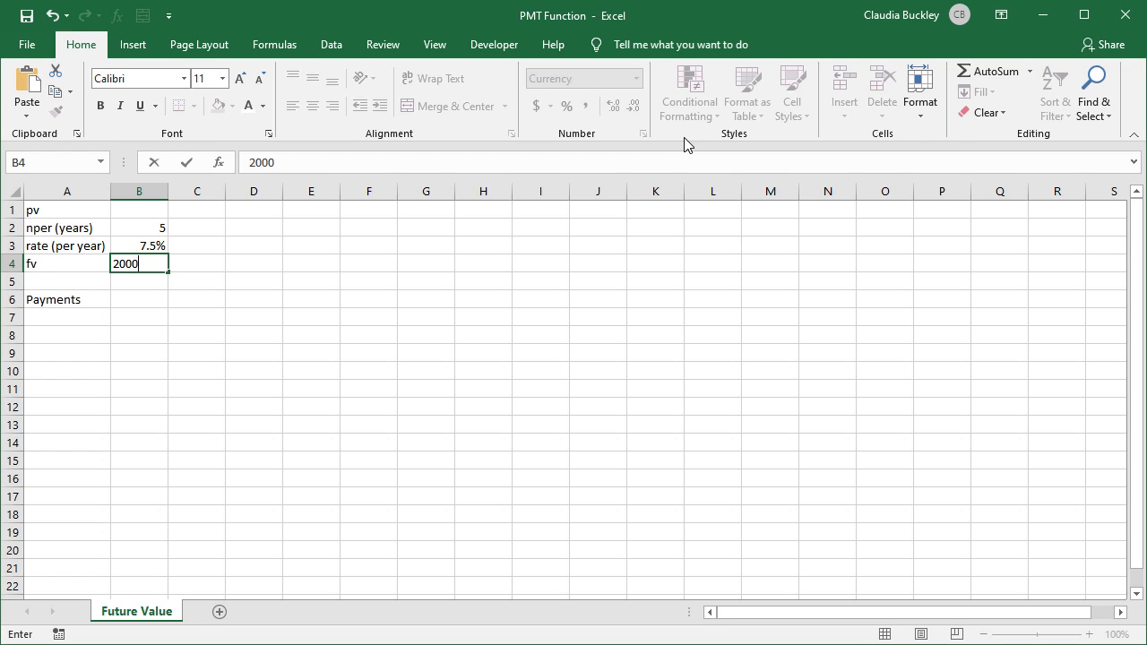
{"action": "key", "text": "Return"}
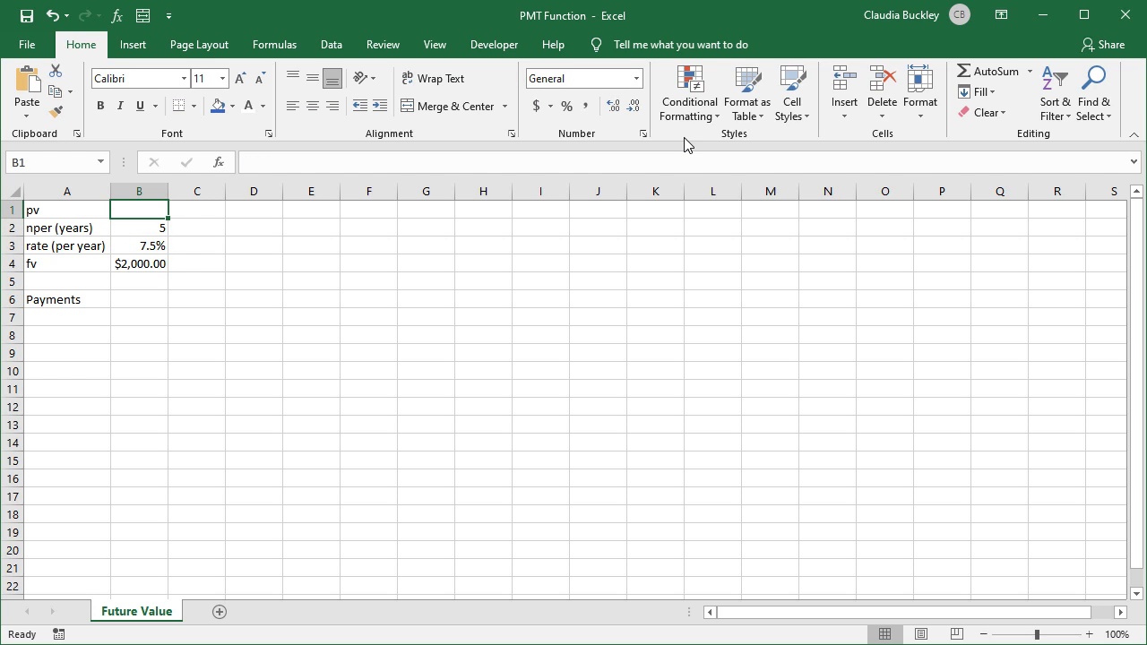
{"action": "type", "text": "0"}
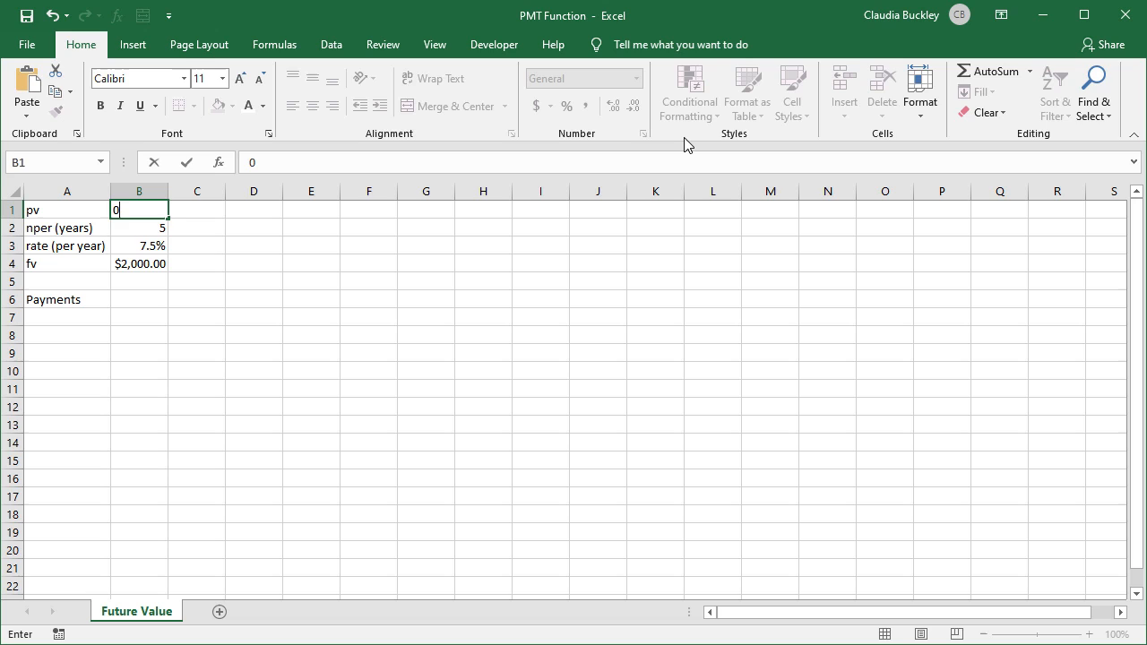
{"action": "key", "text": "Return"}
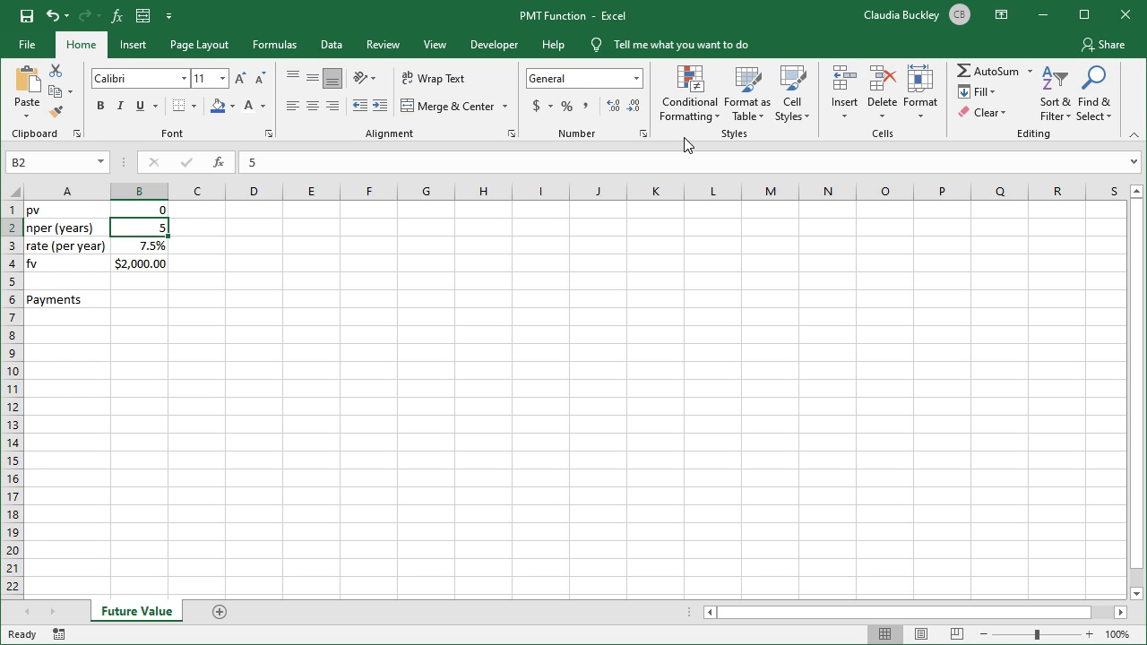
{"action": "mouse_move", "coordinate": [667, 170]}
{"action": "type", "text": "="}
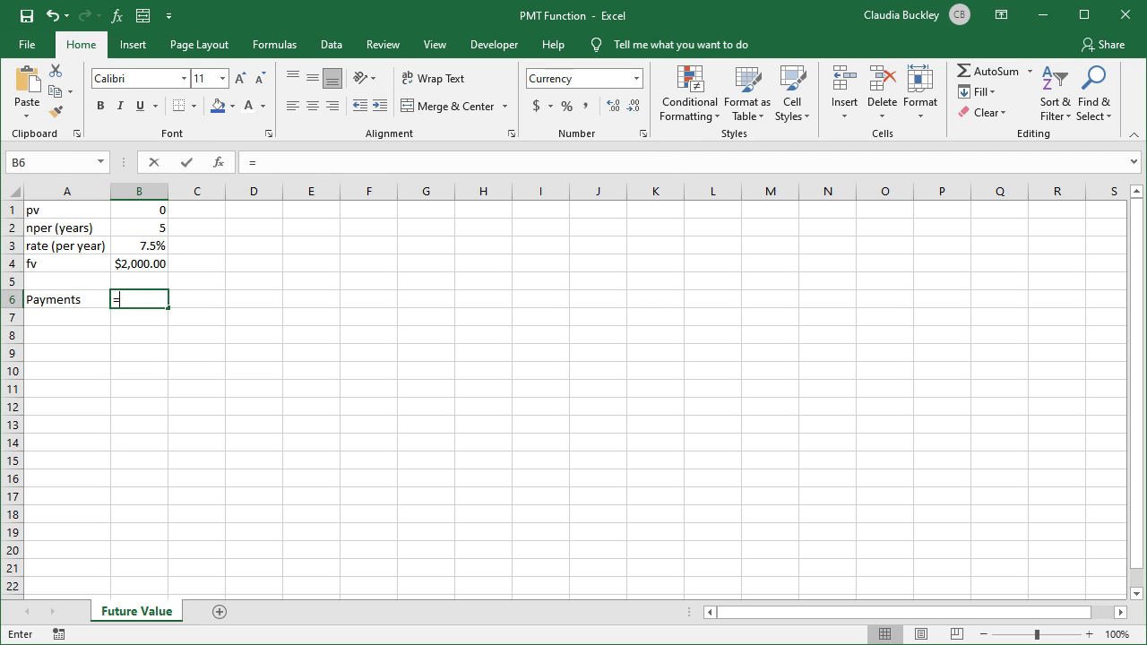
Step: Enter =PMT(B3,B2,B1,B4) in B6, giving ($344.33), and reselect the result
{"action": "type", "text": "pmt("}
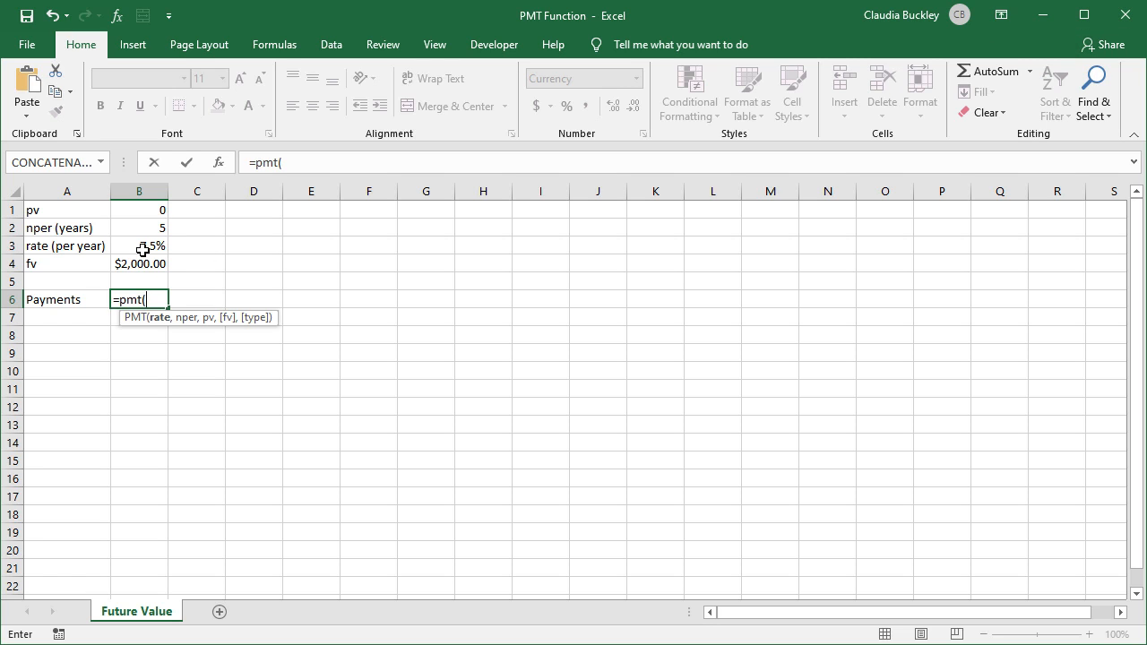
{"action": "left_click", "coordinate": [139, 245]}
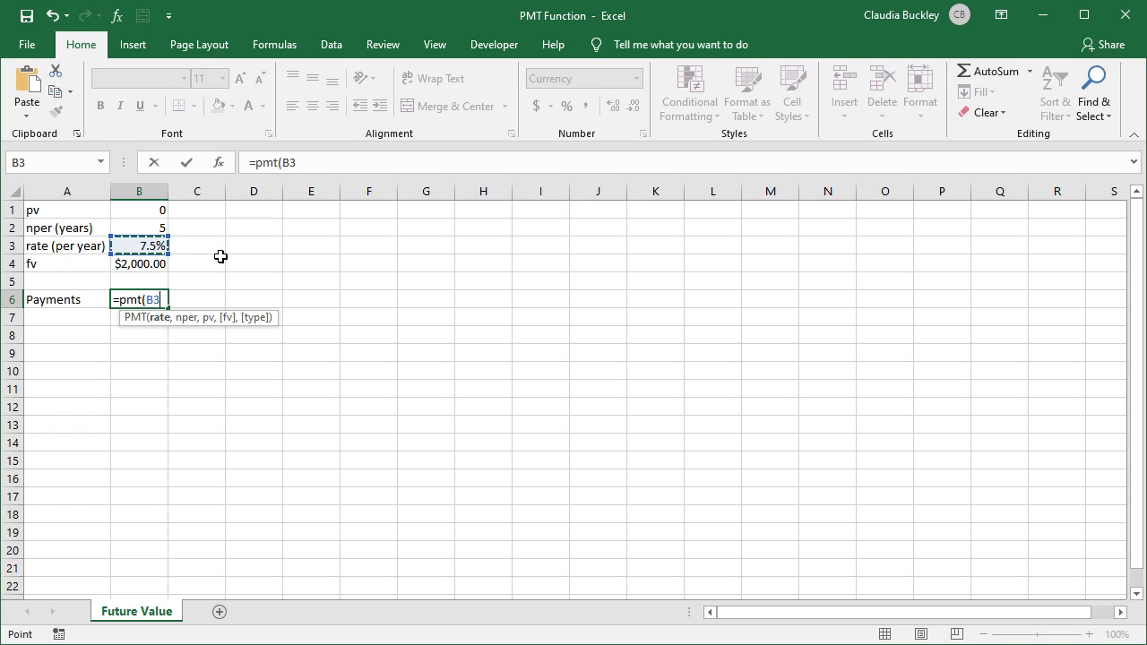
{"action": "type", "text": ",B2,"}
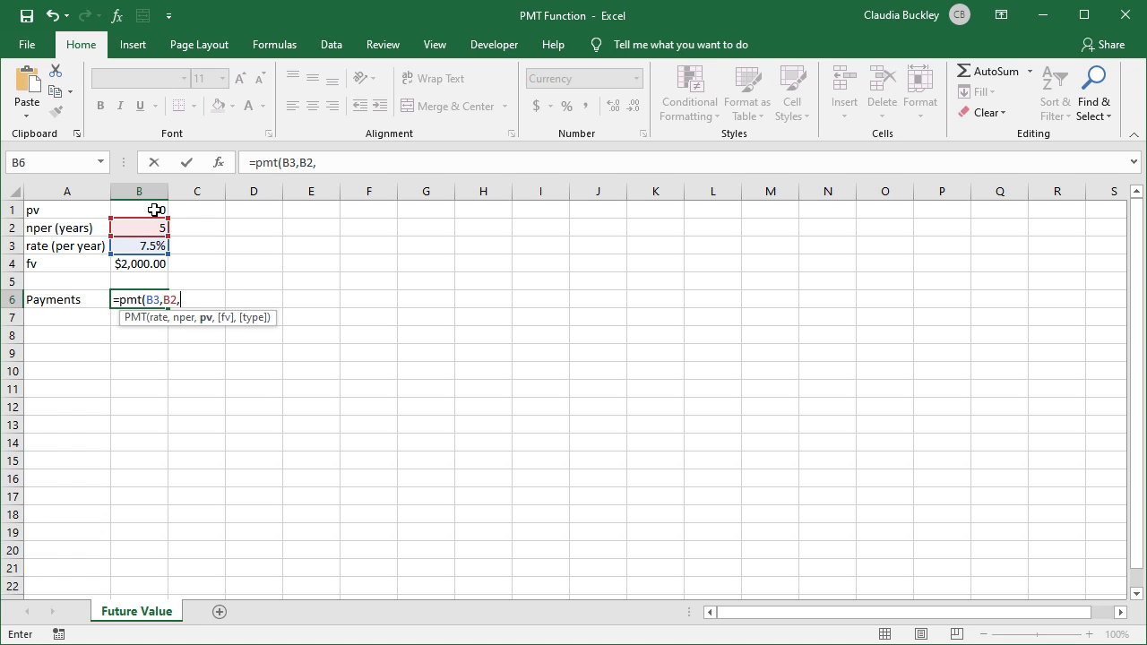
{"action": "left_click", "coordinate": [139, 210]}
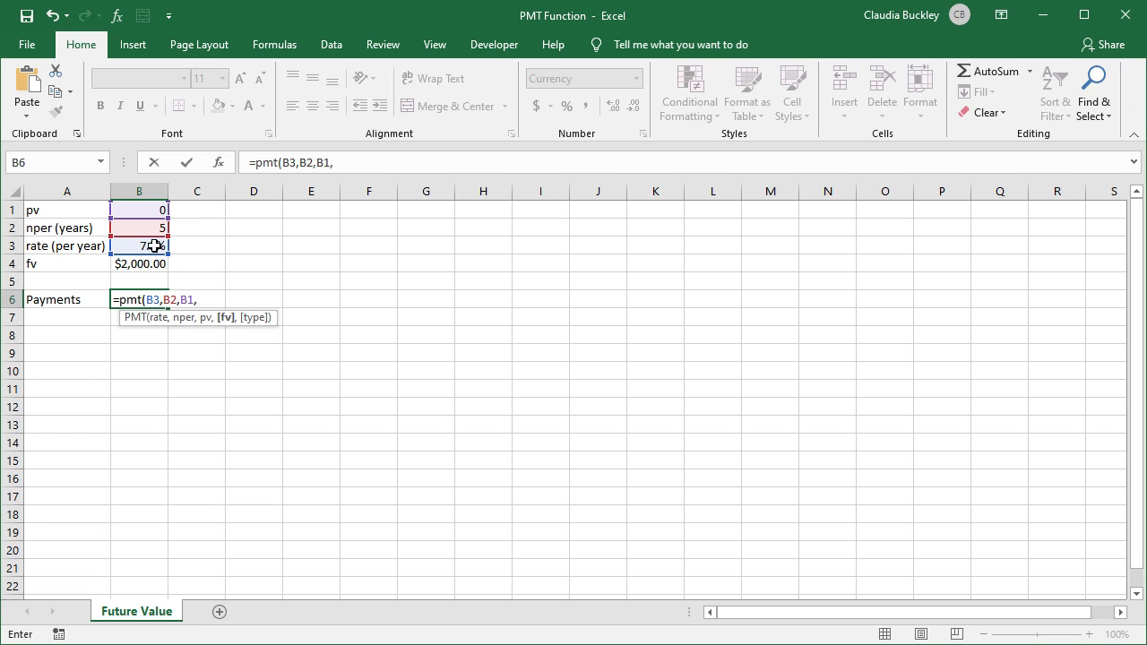
{"action": "left_click", "coordinate": [139, 263]}
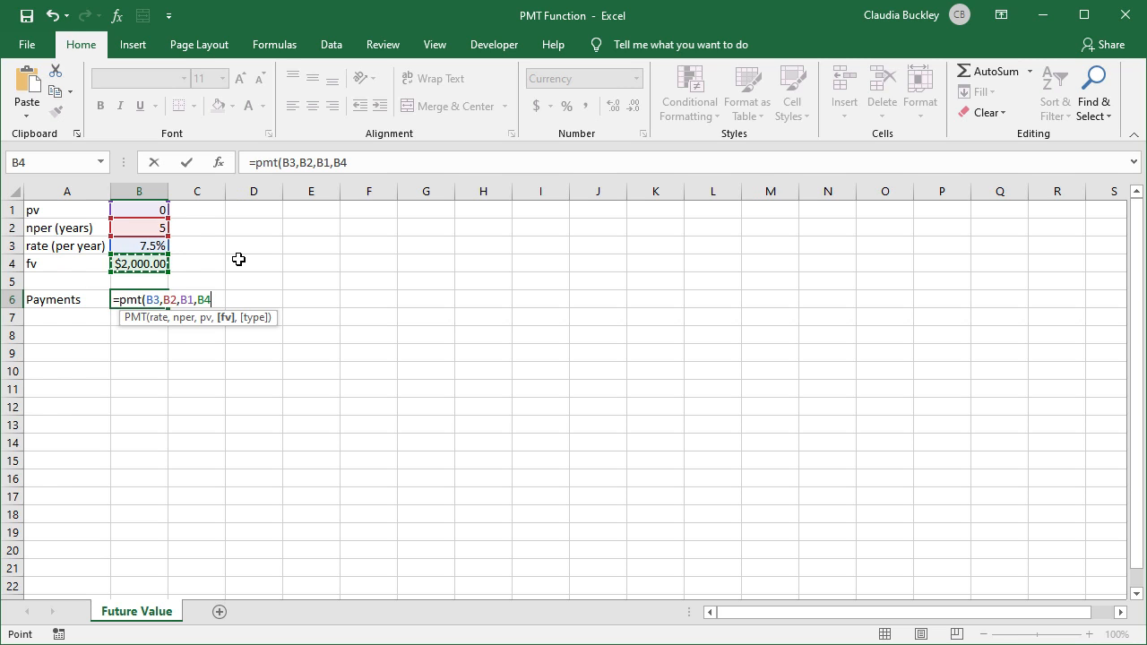
{"action": "type", "text": ")"}
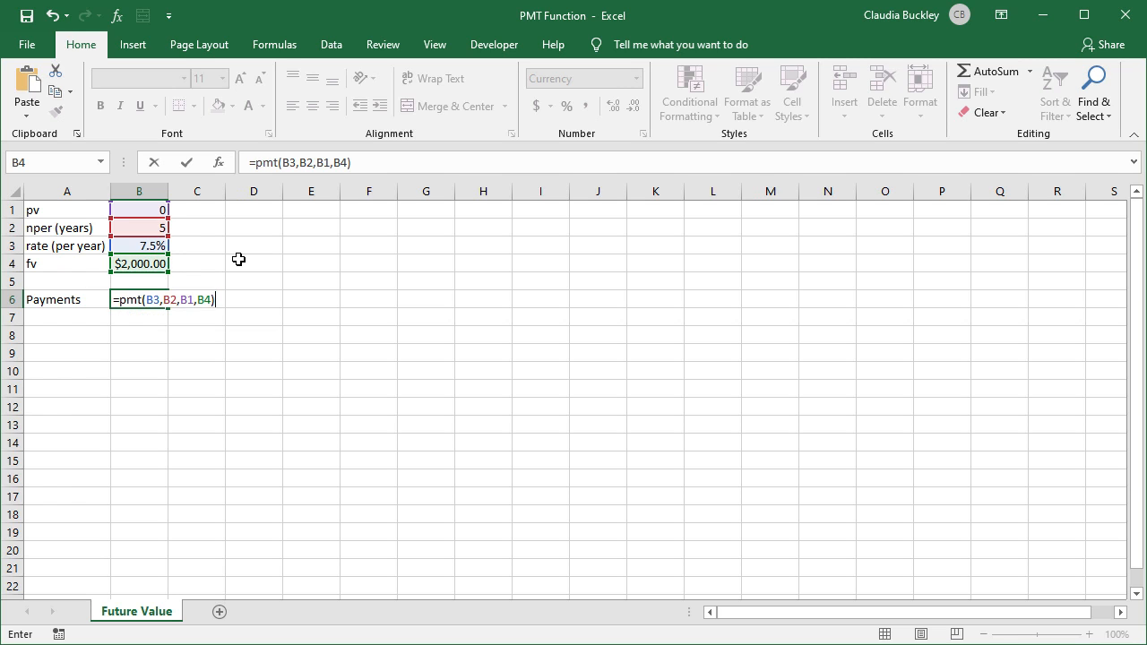
{"action": "key", "text": "Return"}
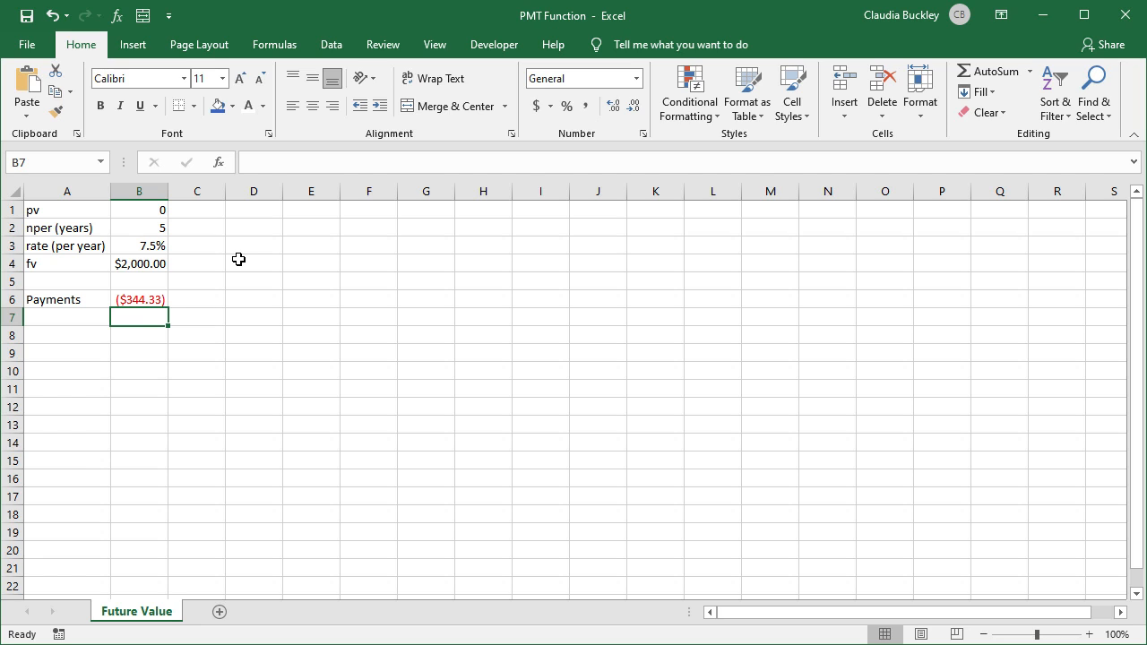
{"action": "left_click", "coordinate": [139, 299]}
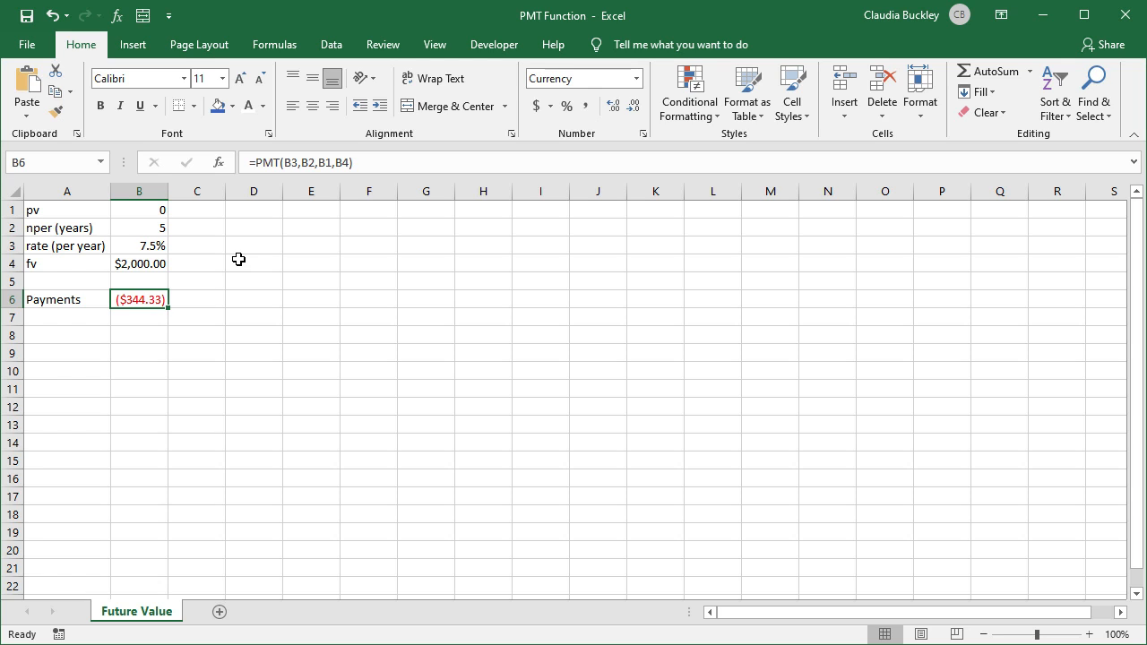
{"action": "mouse_move", "coordinate": [349, 164]}
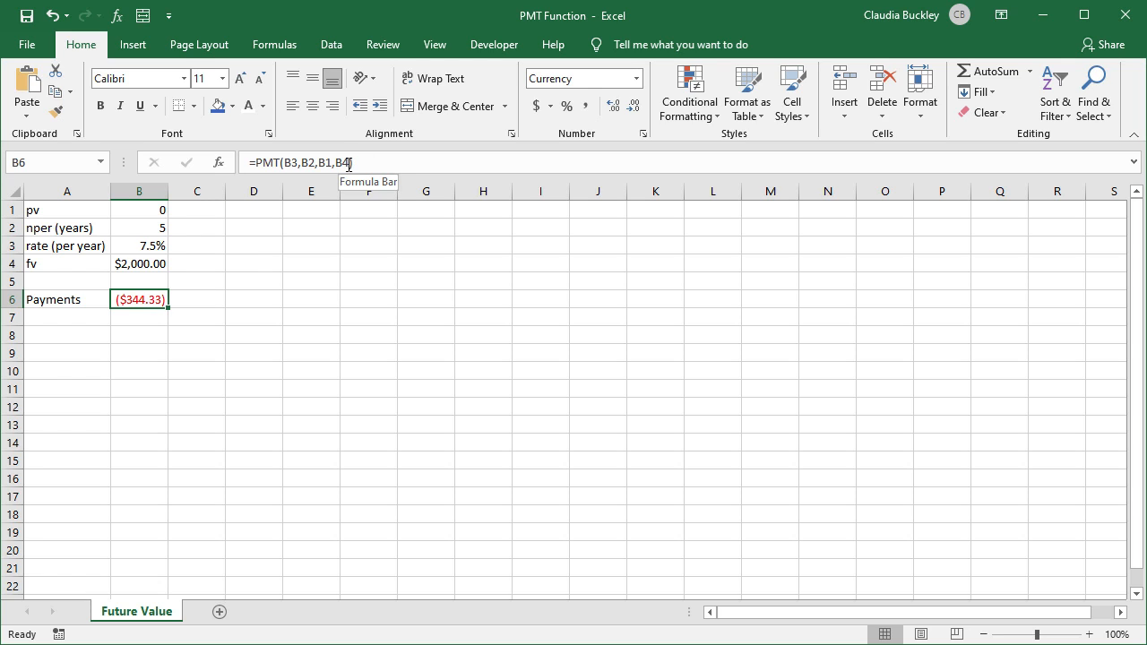
Step: Add type argument 1 to make =PMT(B3,B2,B1,B4,1), giving ($320.31)
{"action": "type", "text": ","}
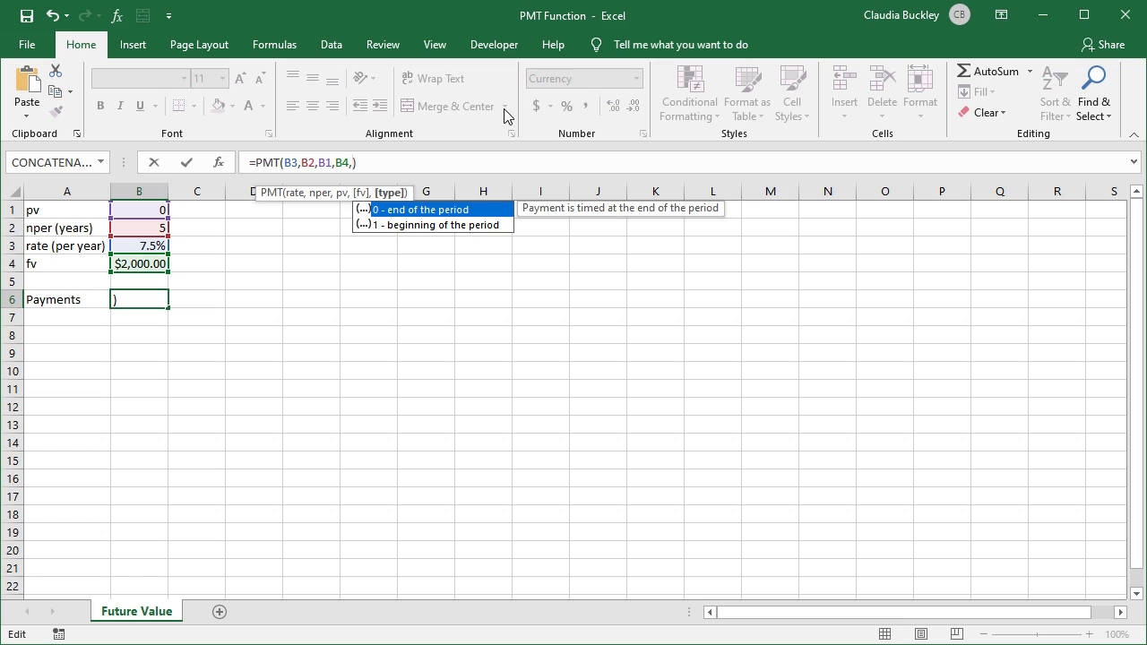
{"action": "type", "text": "1"}
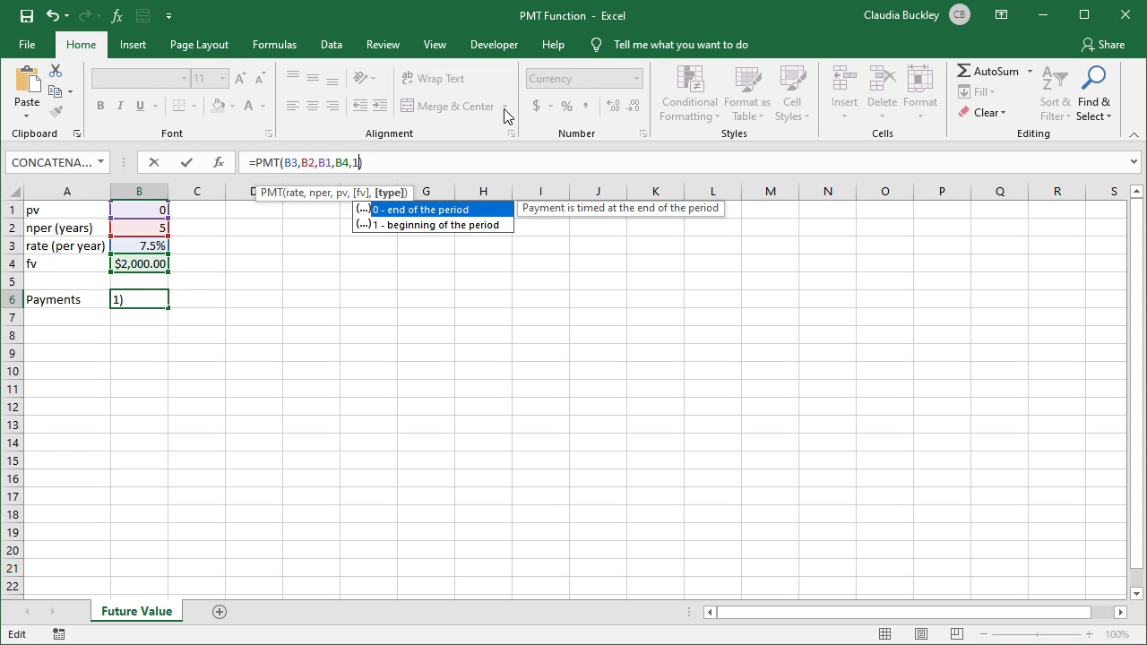
{"action": "mouse_move", "coordinate": [465, 231]}
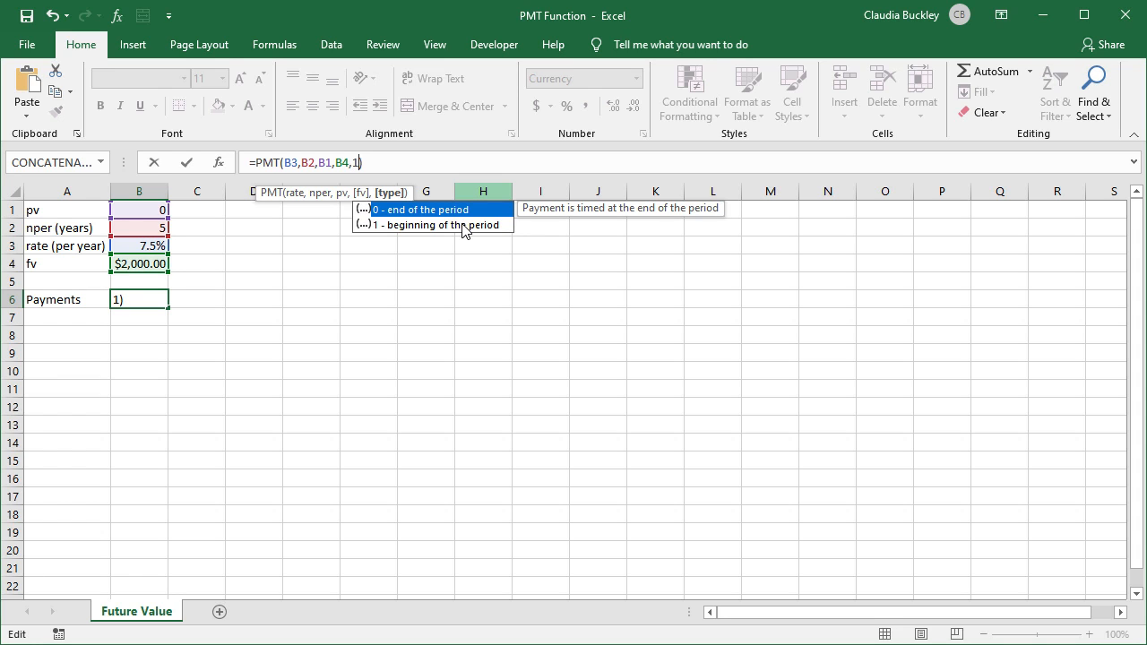
{"action": "key", "text": "Return"}
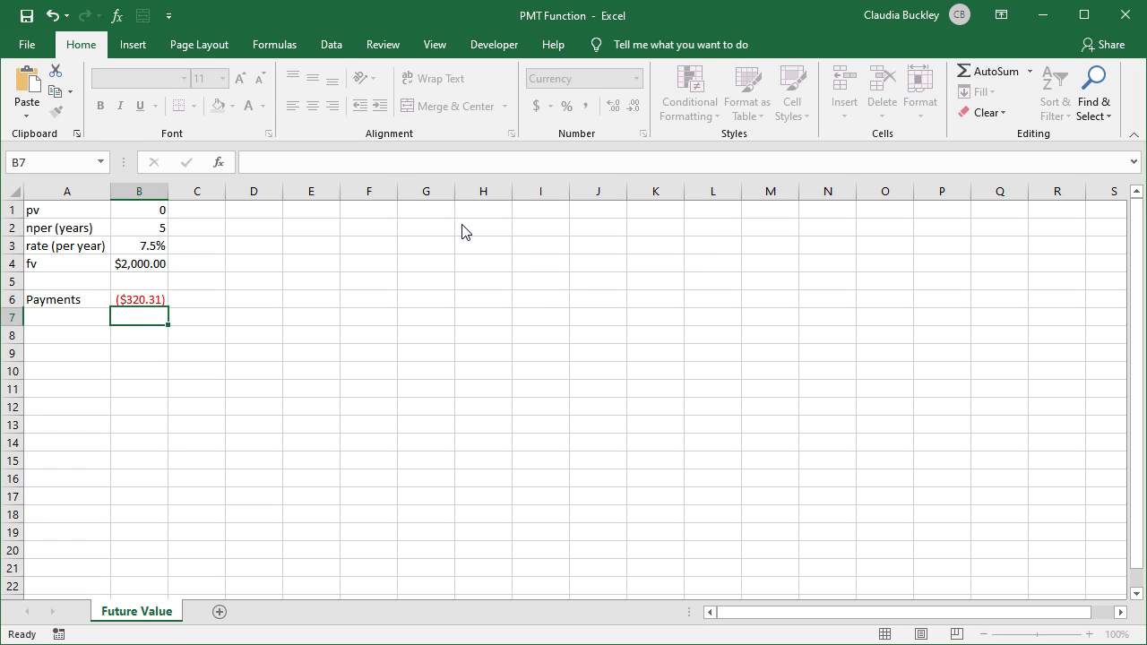
{"action": "left_click", "coordinate": [139, 299]}
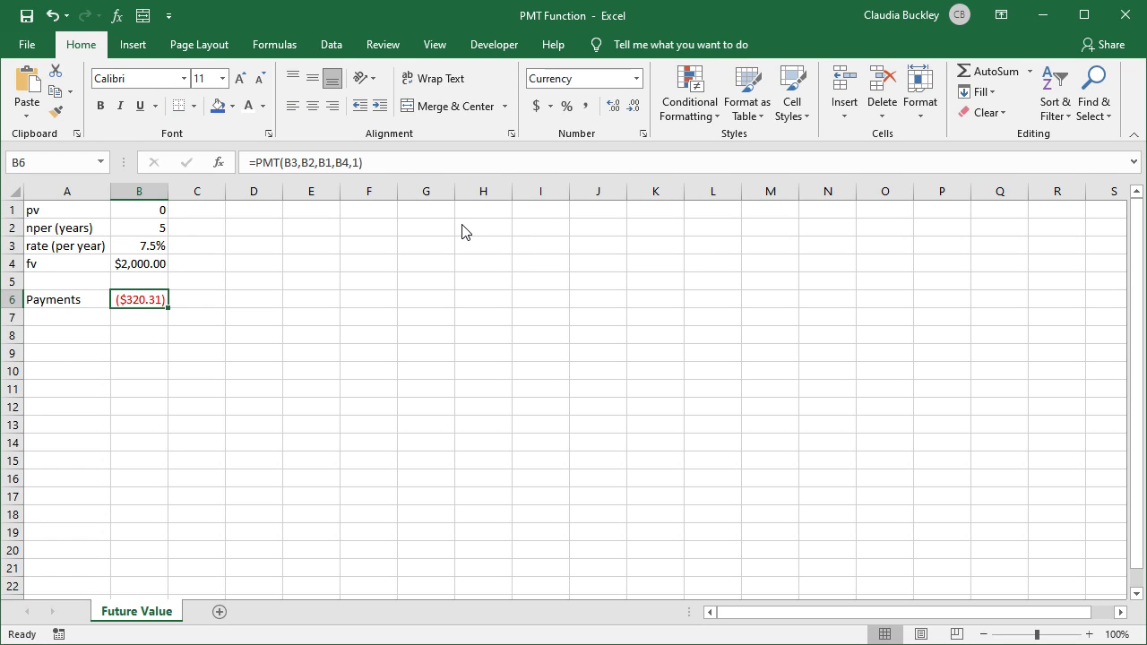